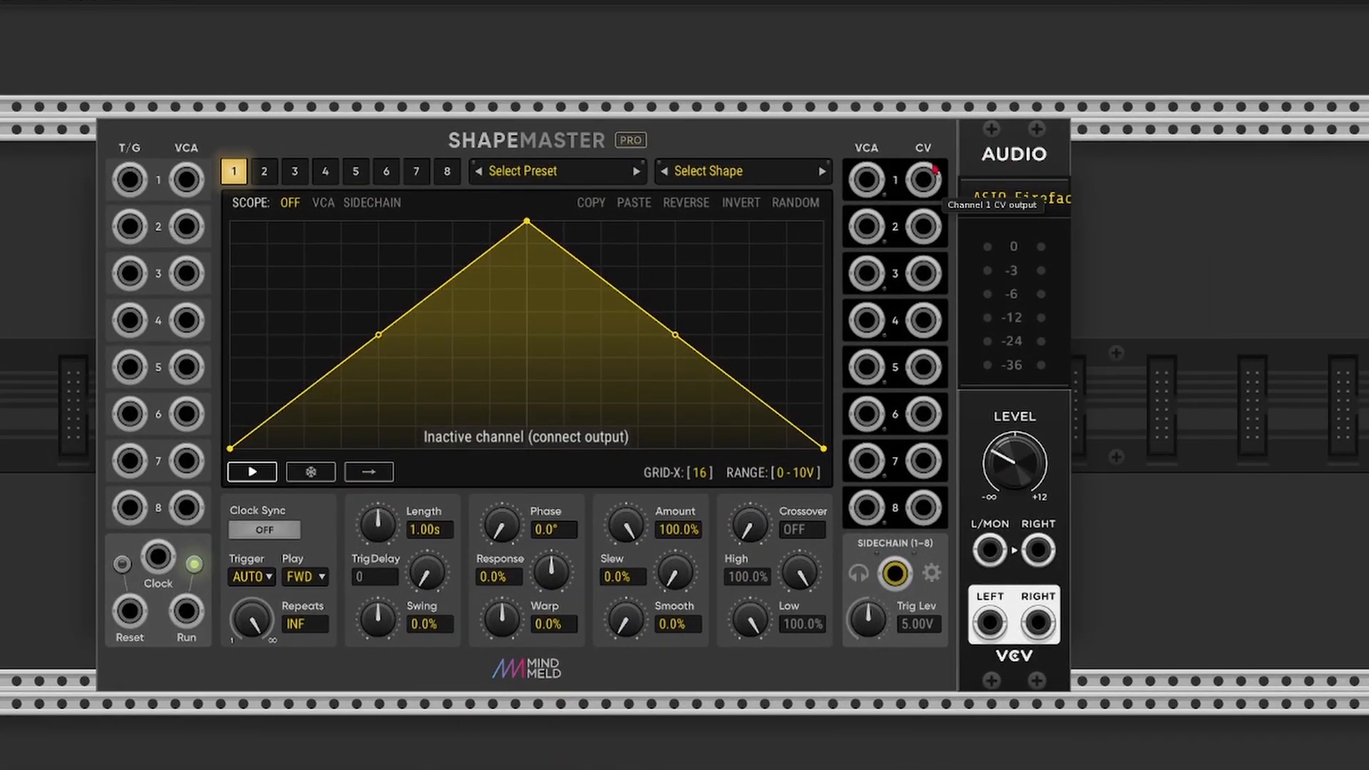
- Patch channel 1's CV output to Audio L/MON and a new Scope, then cut Length to about 7.6 ms
left_click_drag(923, 180, 989, 550)
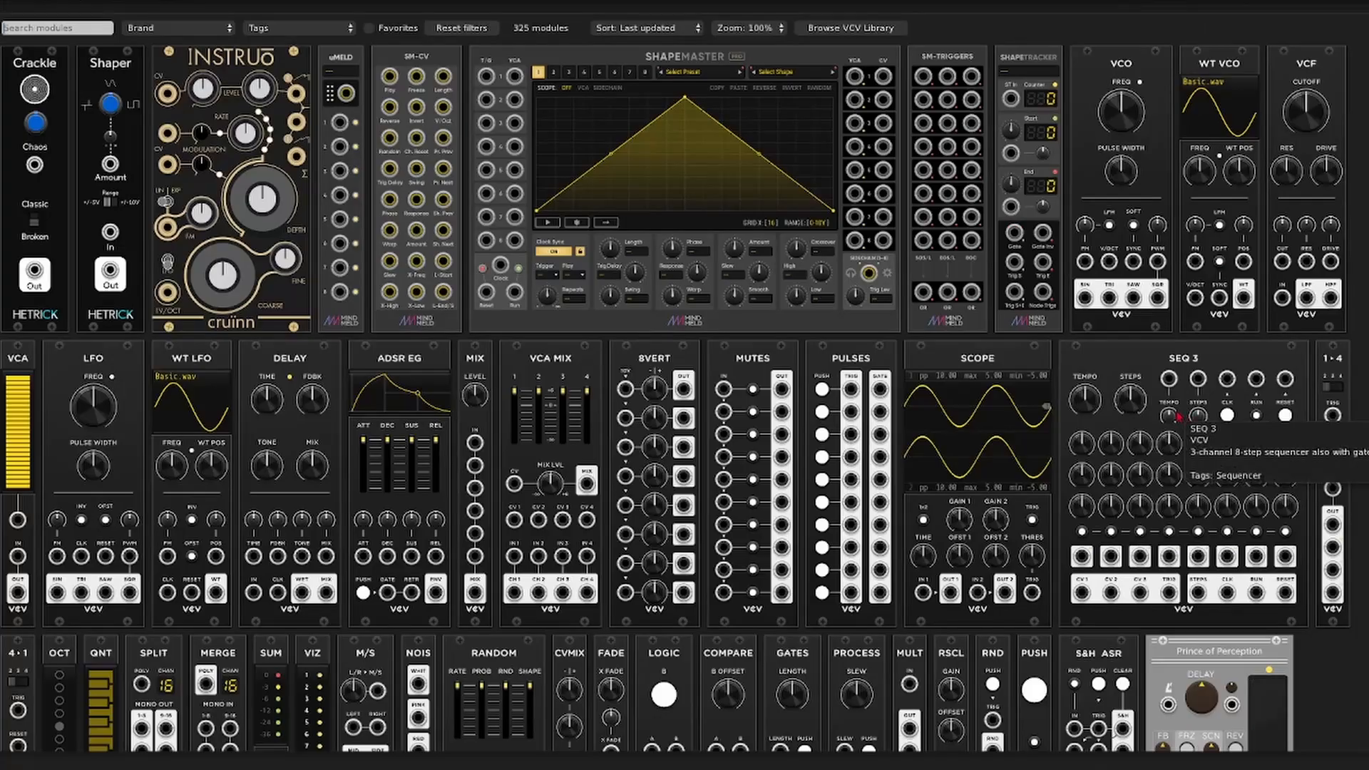
type("scope")
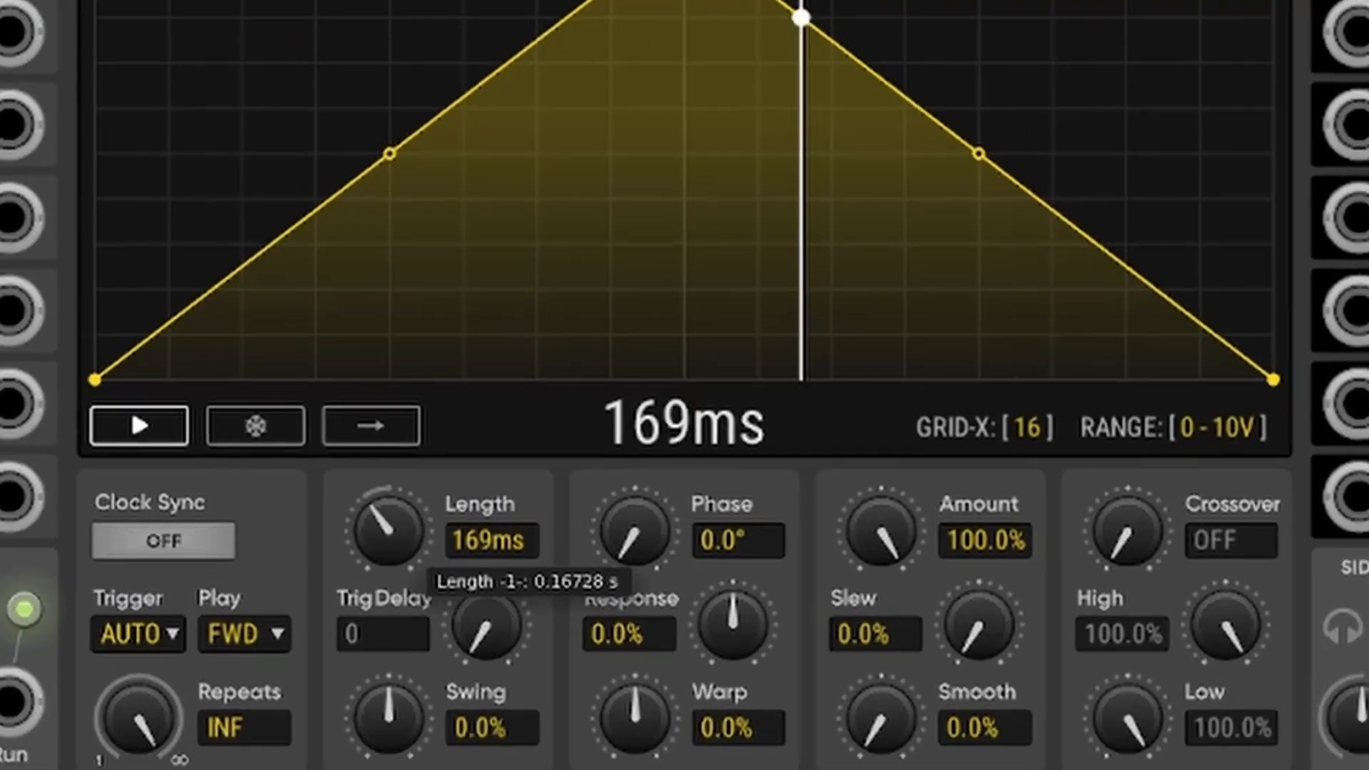
left_click_drag(388, 528, 376, 559)
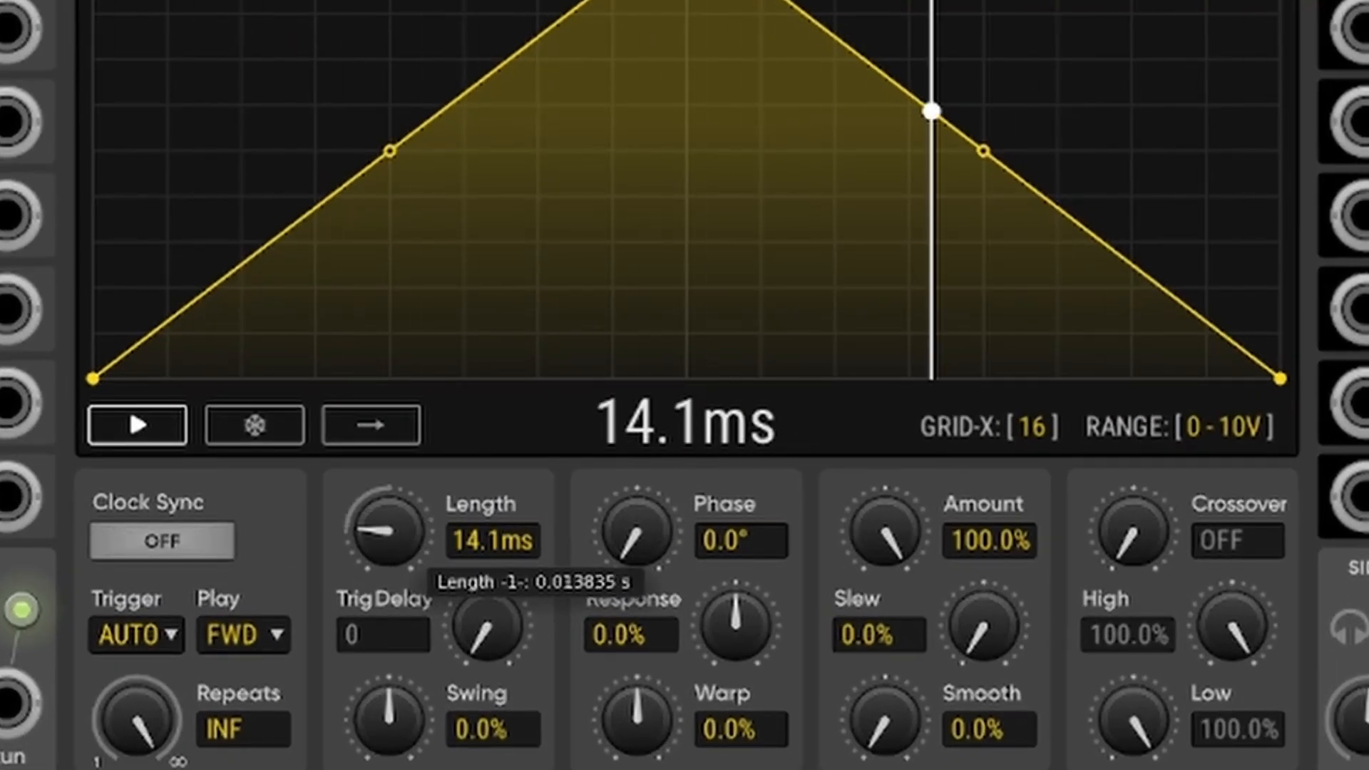
left_click_drag(391, 525, 391, 559)
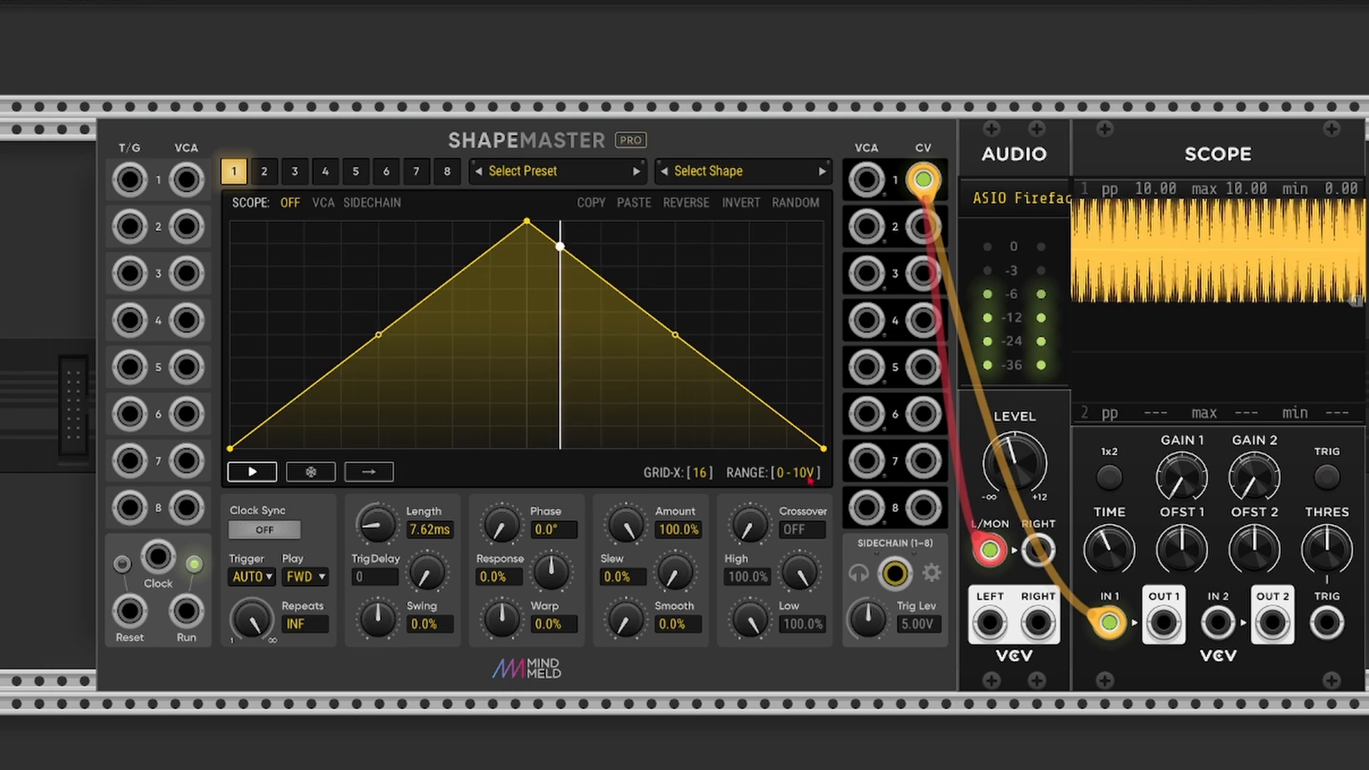
- Set channel 1's output range to ±5V and fine-tune its length to about 10.7 ms
left_click(789, 472)
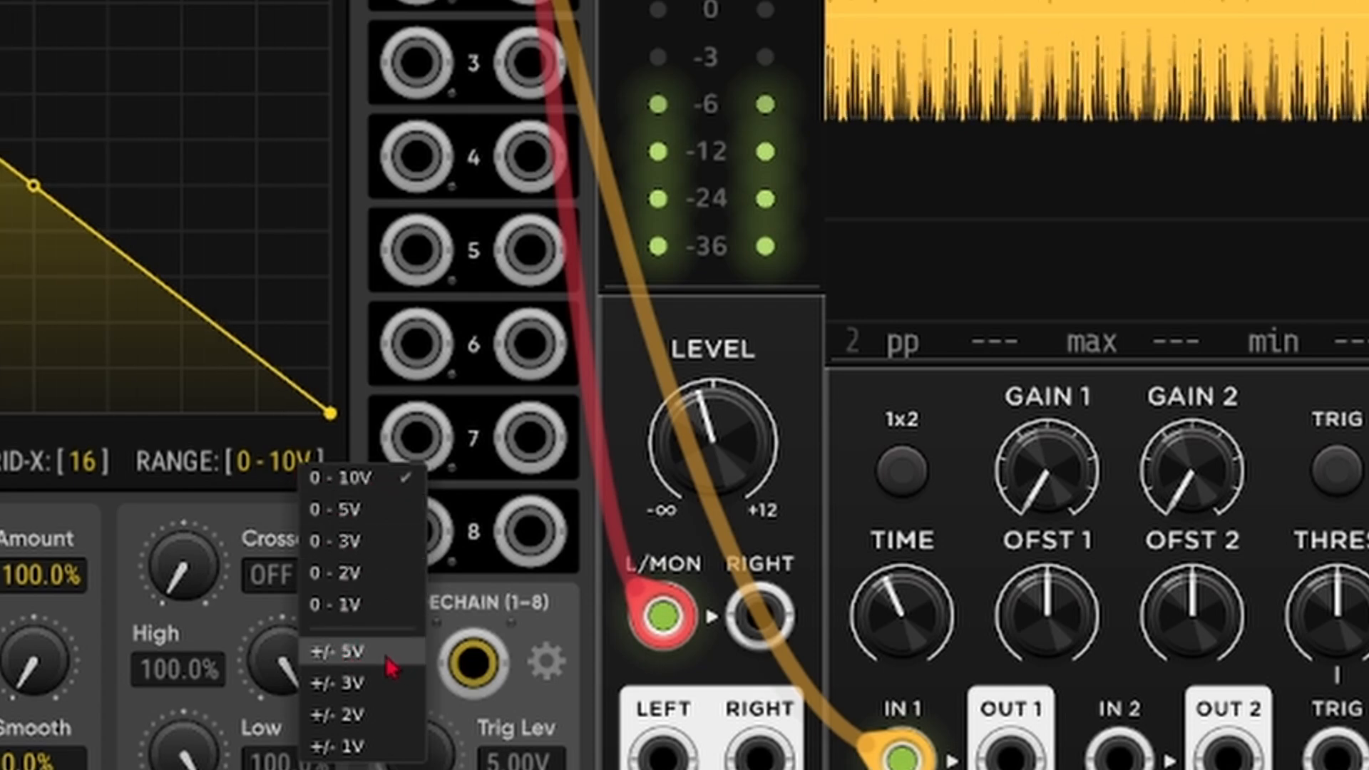
left_click(336, 650)
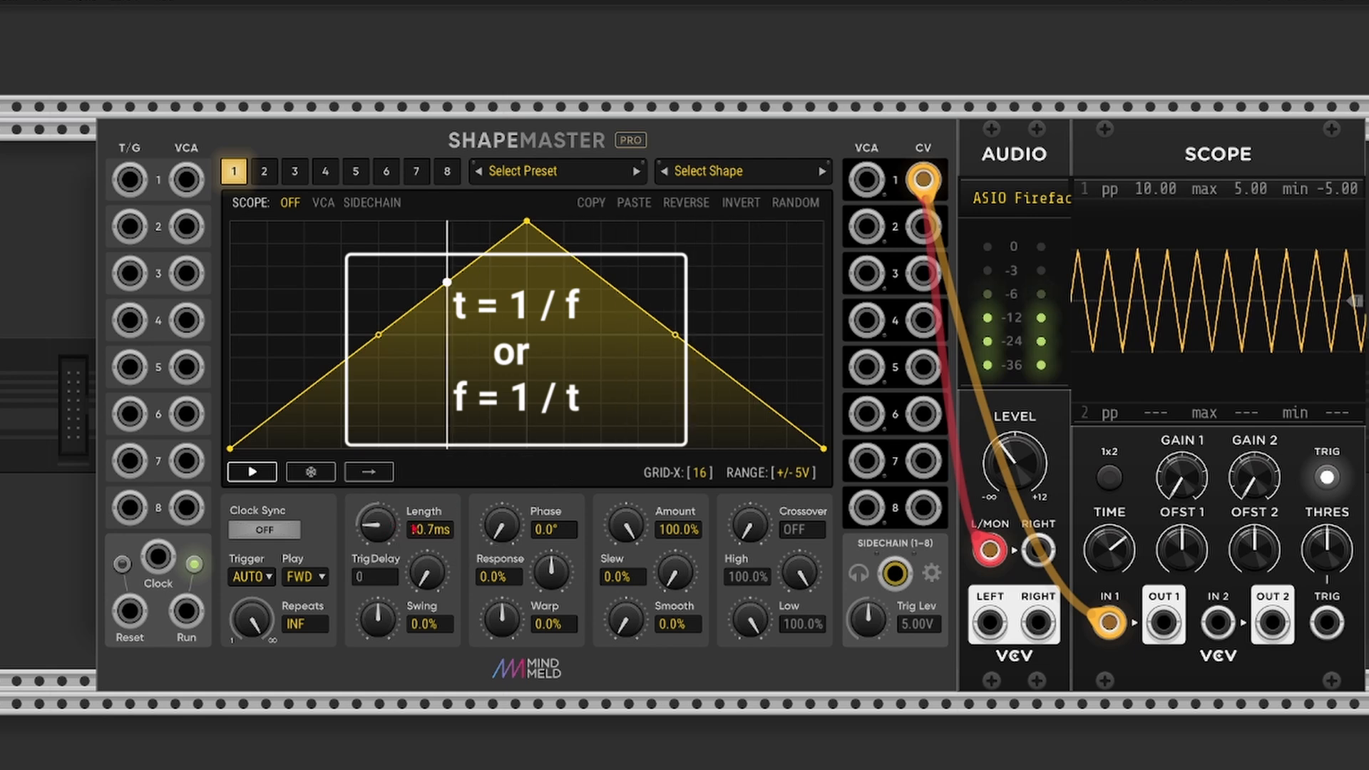
left_click_drag(378, 533, 371, 528)
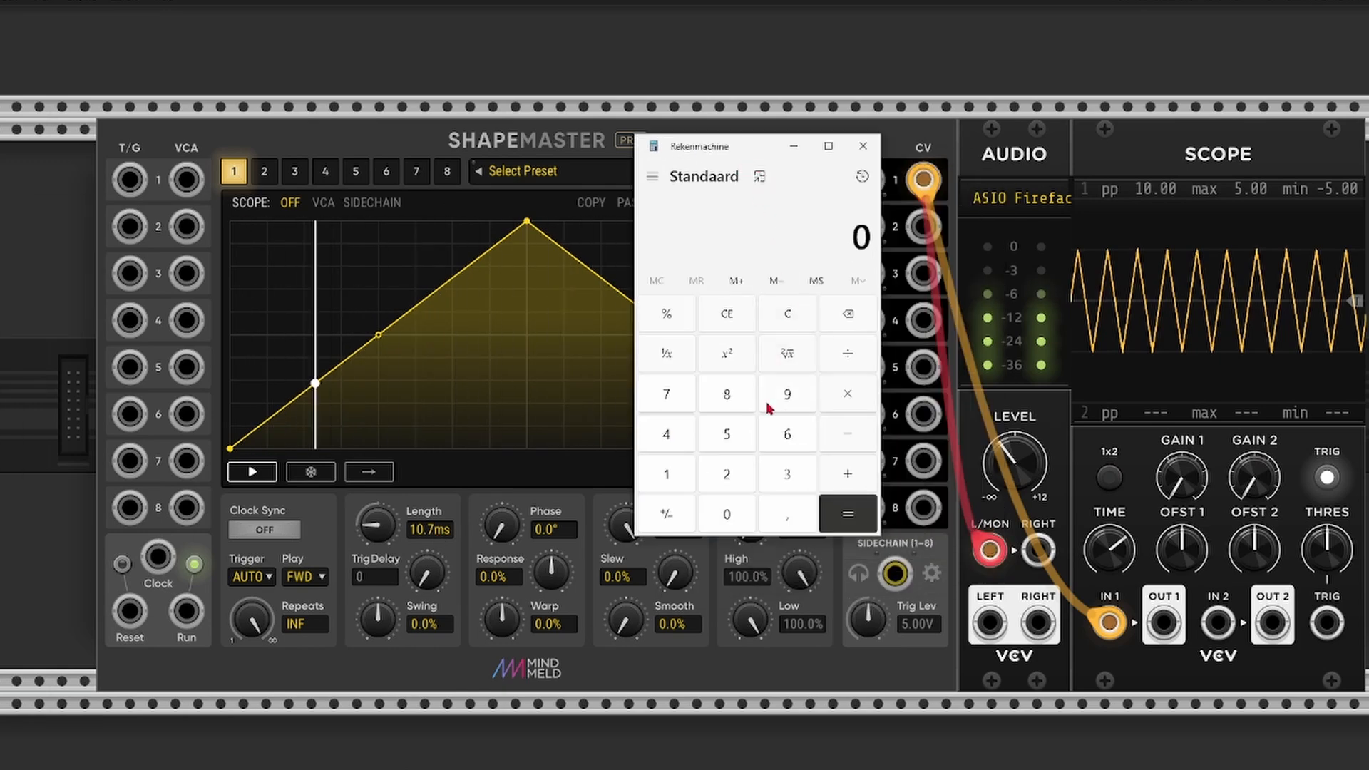
- Enter 1 ÷ the frequency digits in Windows Calculator to get the period
left_click(666, 474)
type("26")
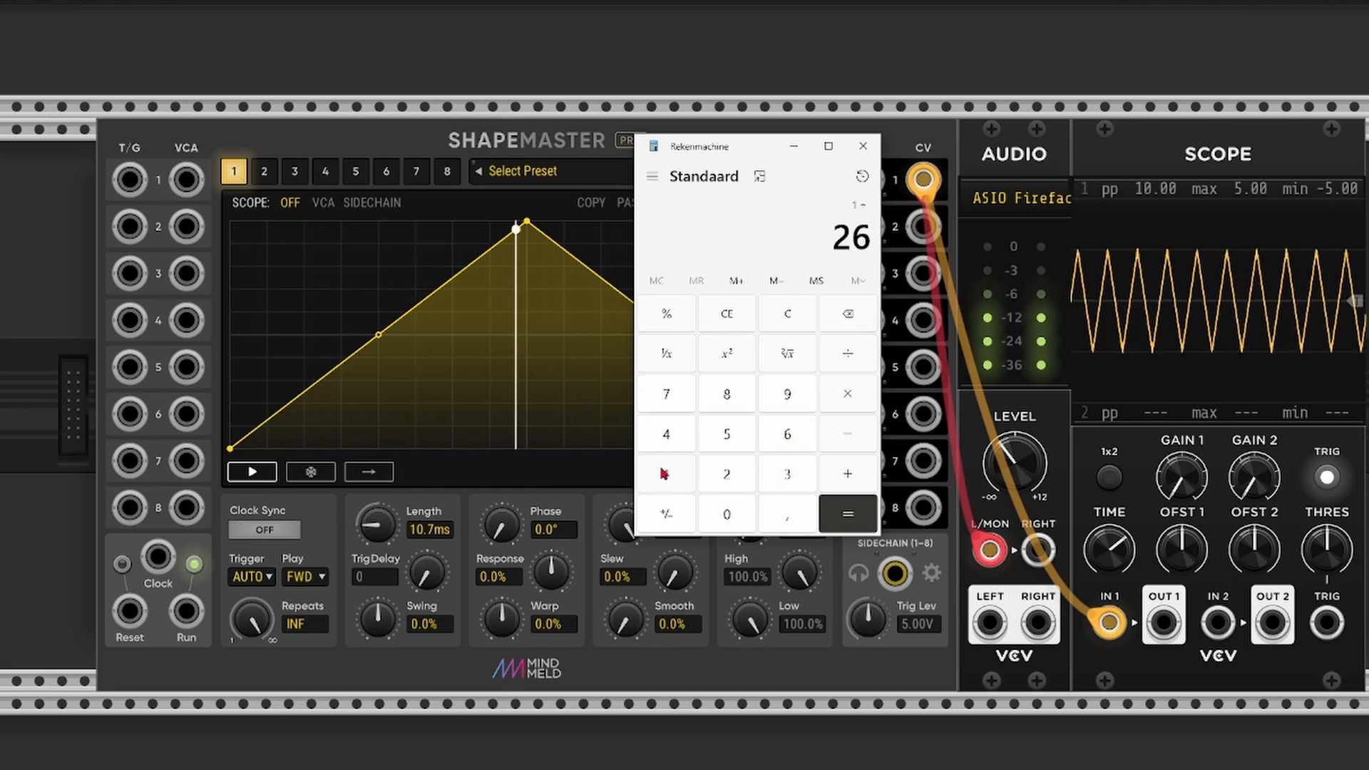
left_click(785, 514)
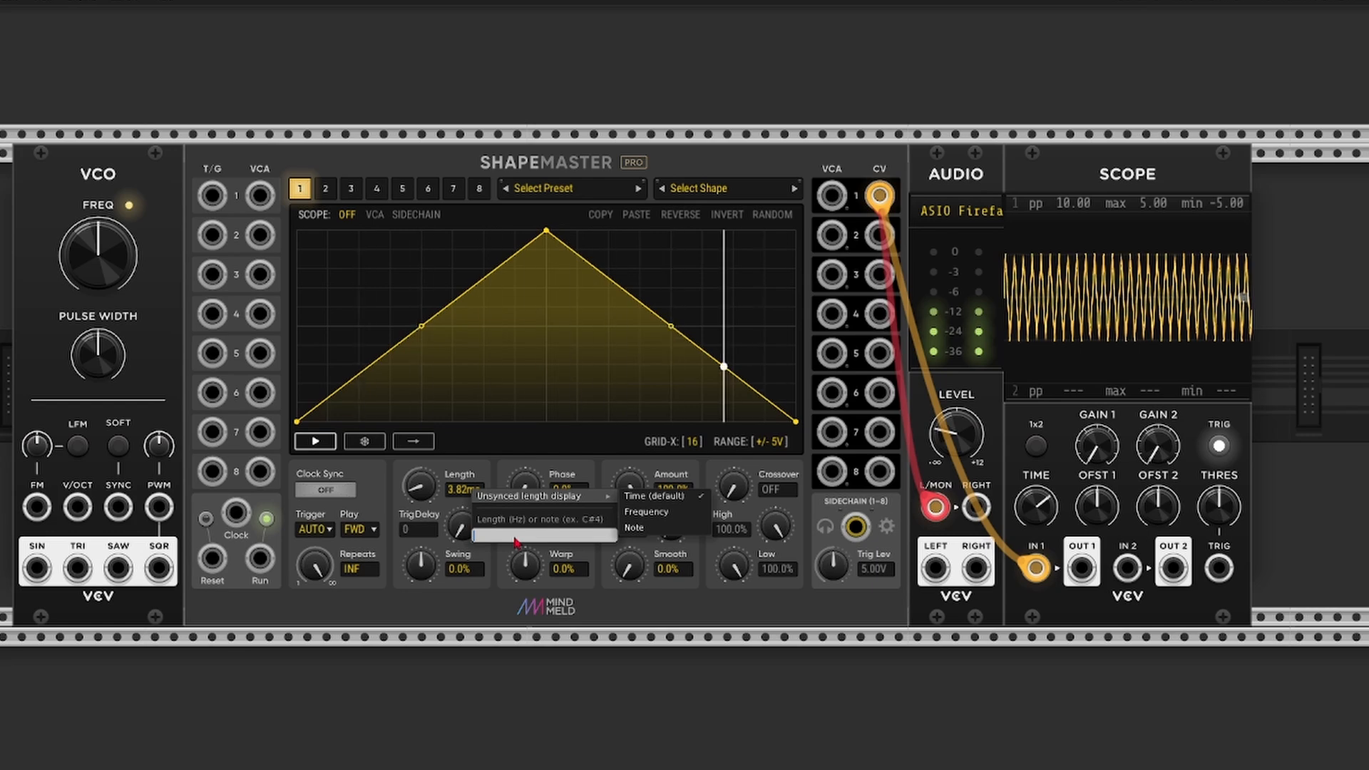
- Enter 261.63 Hz as channel 1's length through the Length field's frequency box
type("261")
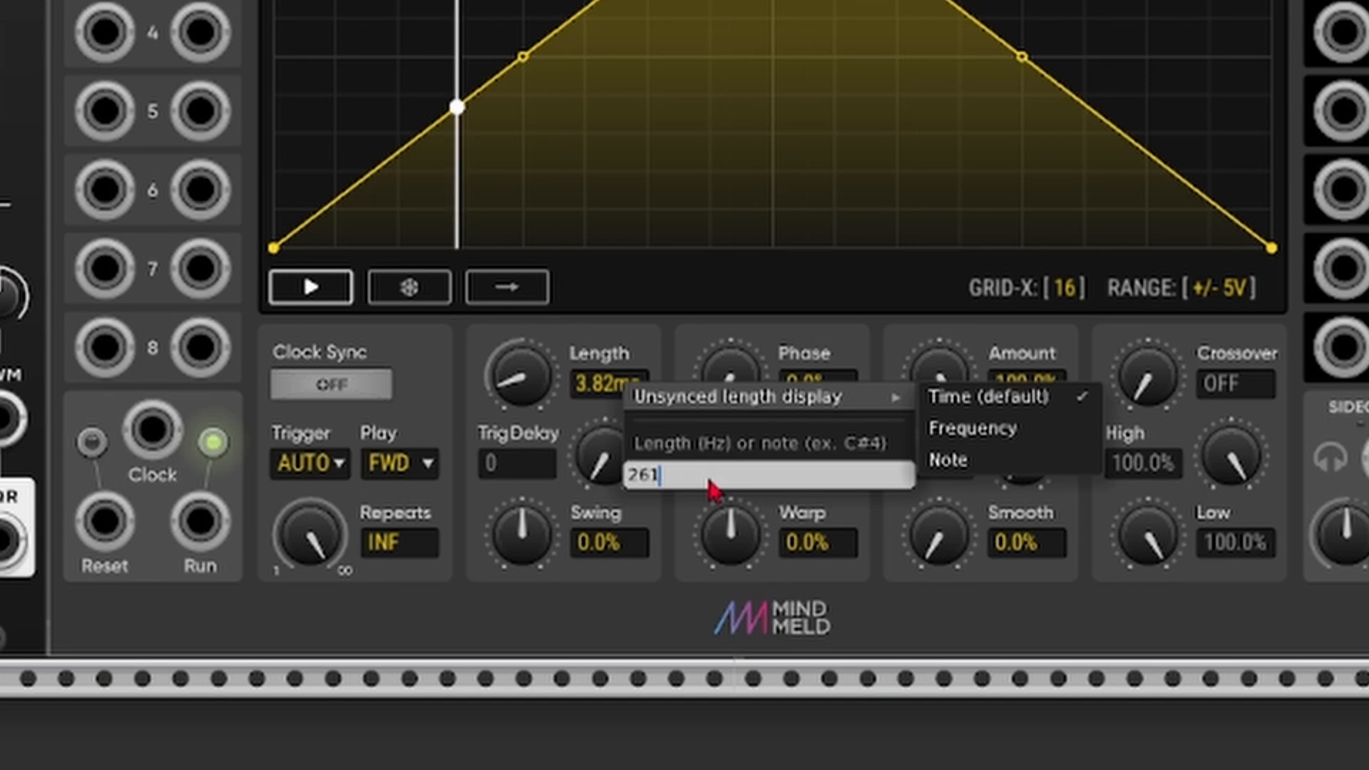
type(".63")
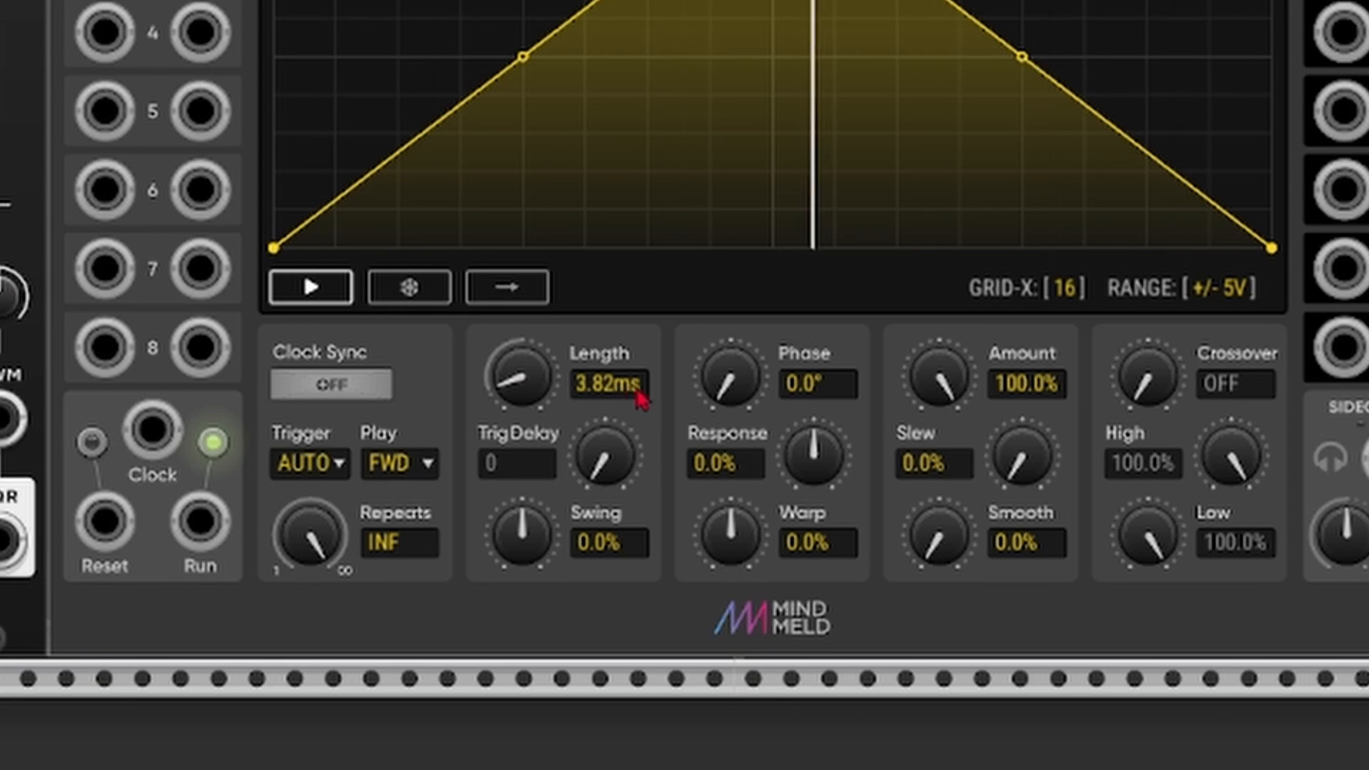
right_click(611, 384)
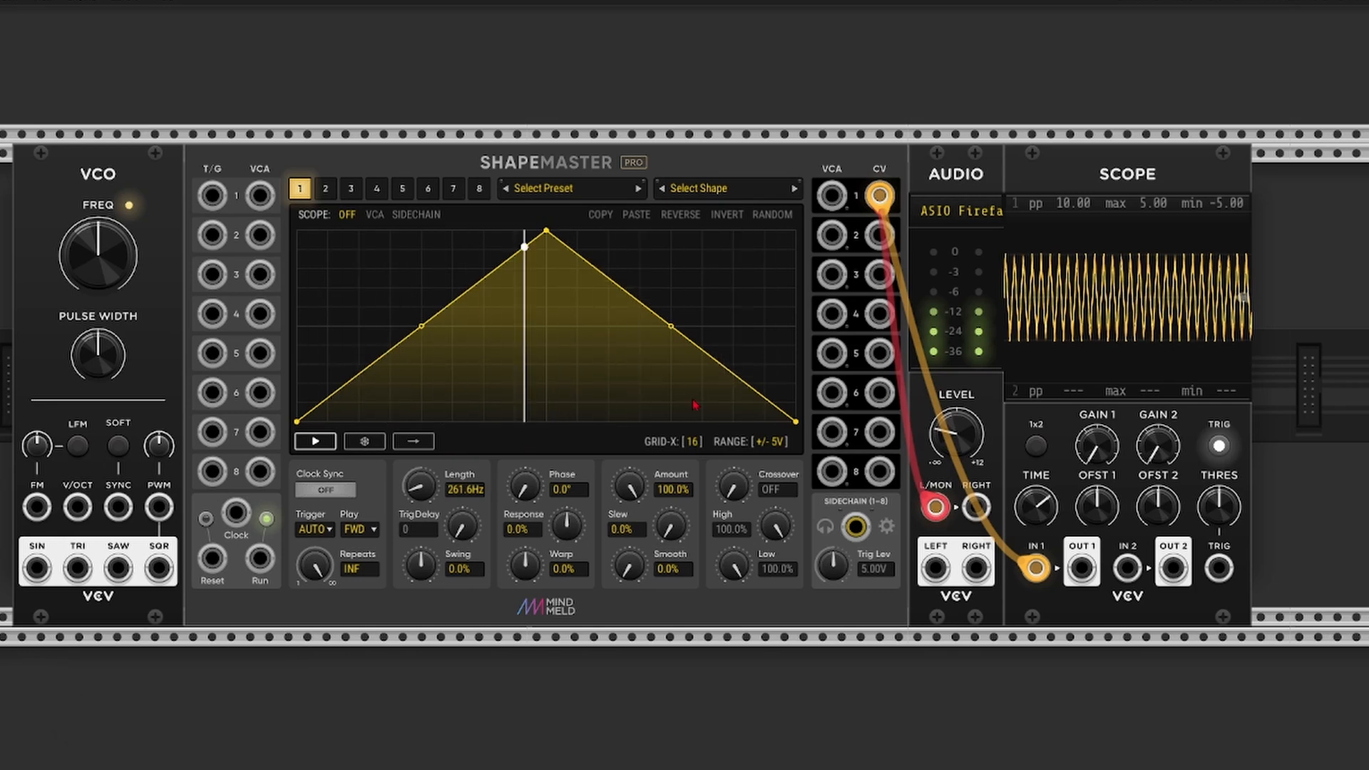
left_click_drag(543, 231, 561, 237)
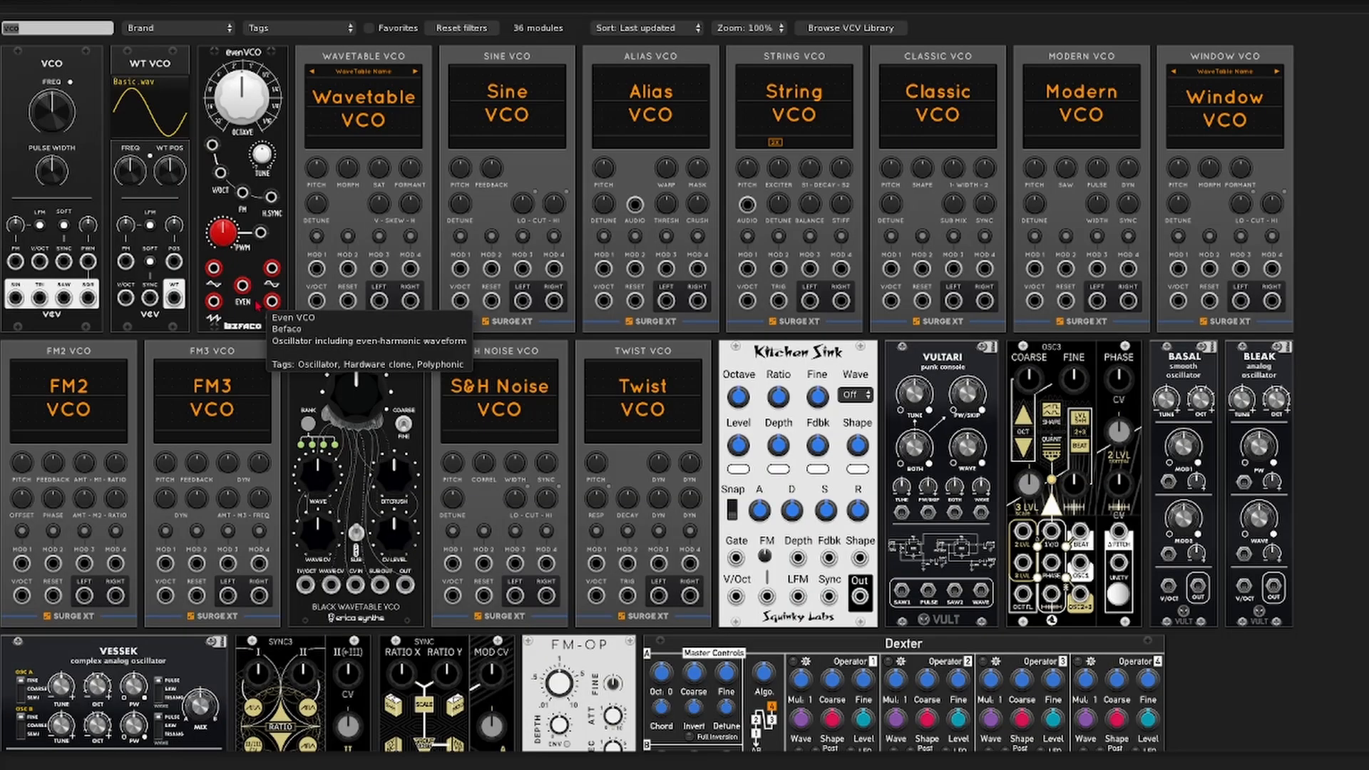
- Search the module browser for 'shapemast' to find the SM-CV expander
type("shapemast")
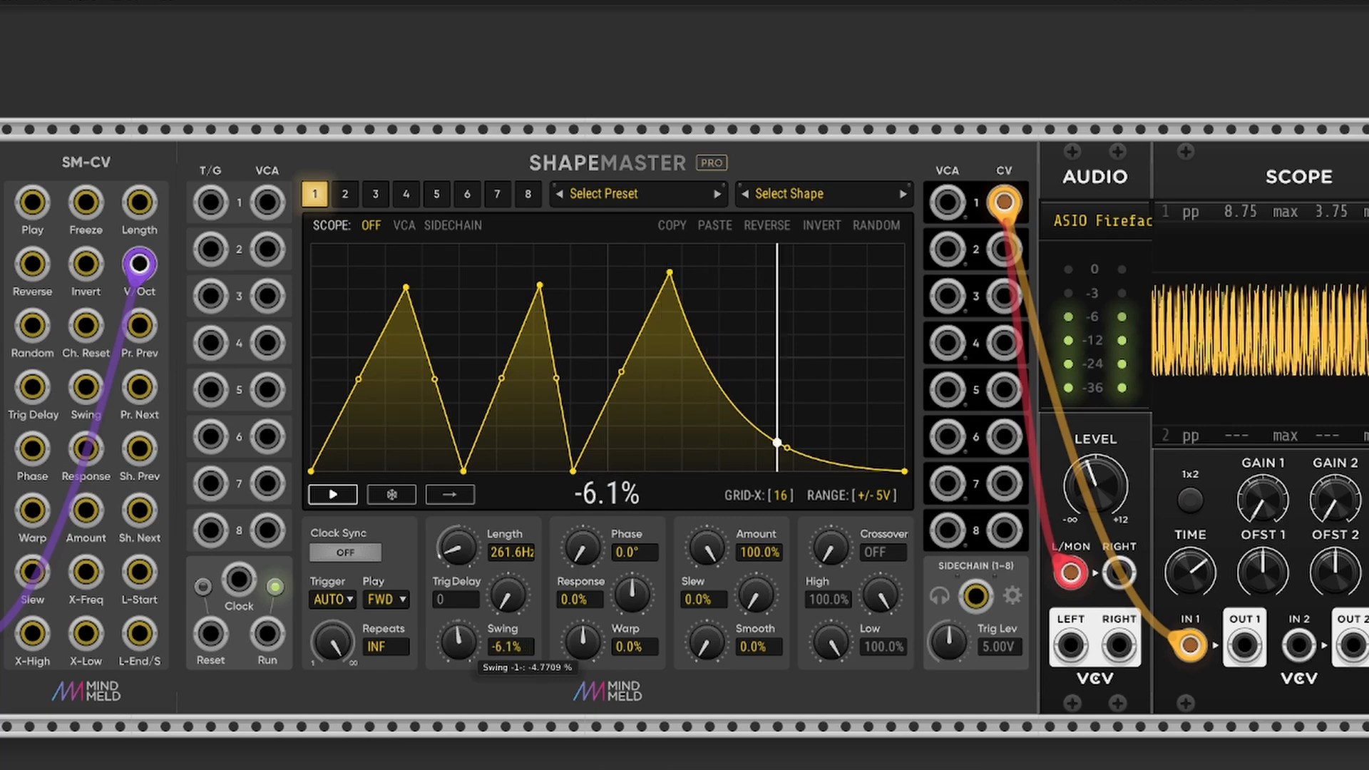
- Drag channel 1's Swing knob to about -6%
left_click_drag(451, 645, 471, 594)
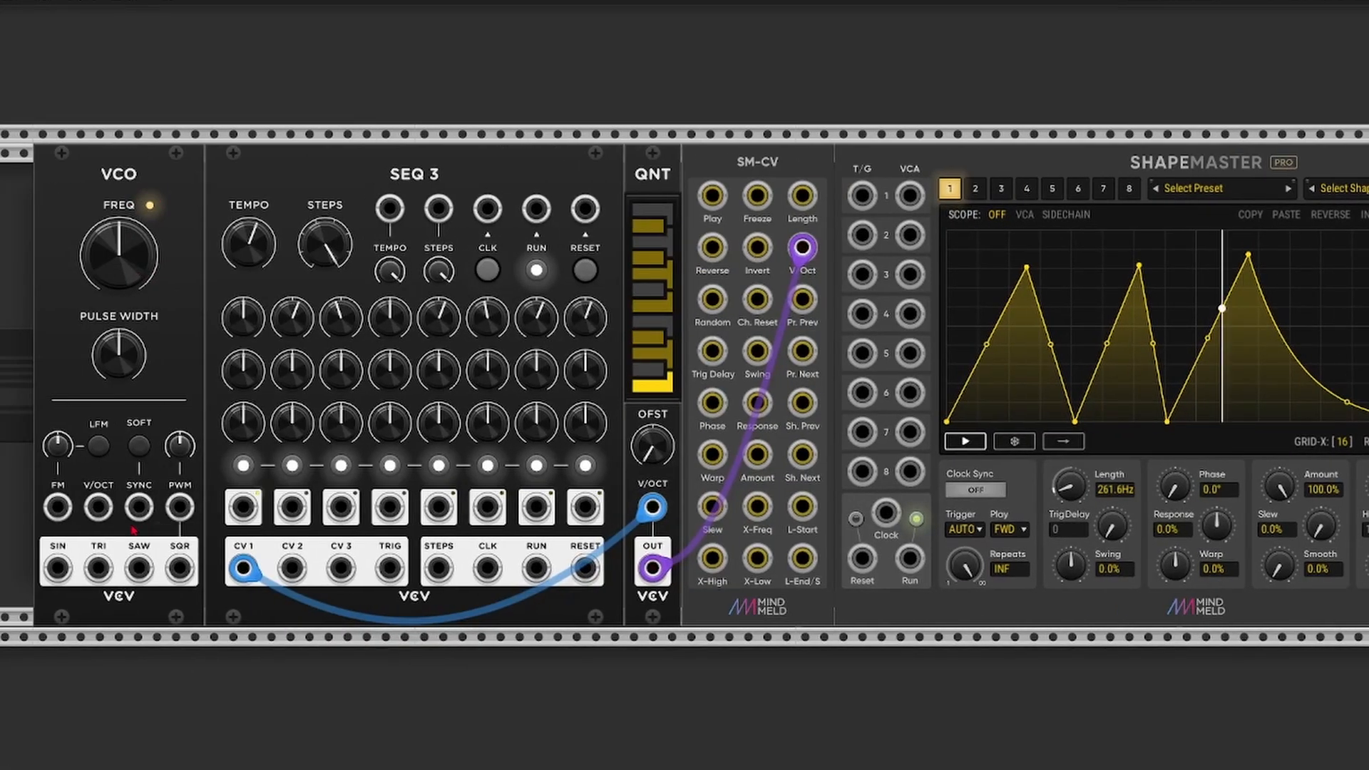
- Patch the VCO sine into SM-CV, lower the VCO frequency, and raise channel 1's phase offset
left_click_drag(56, 567, 584, 269)
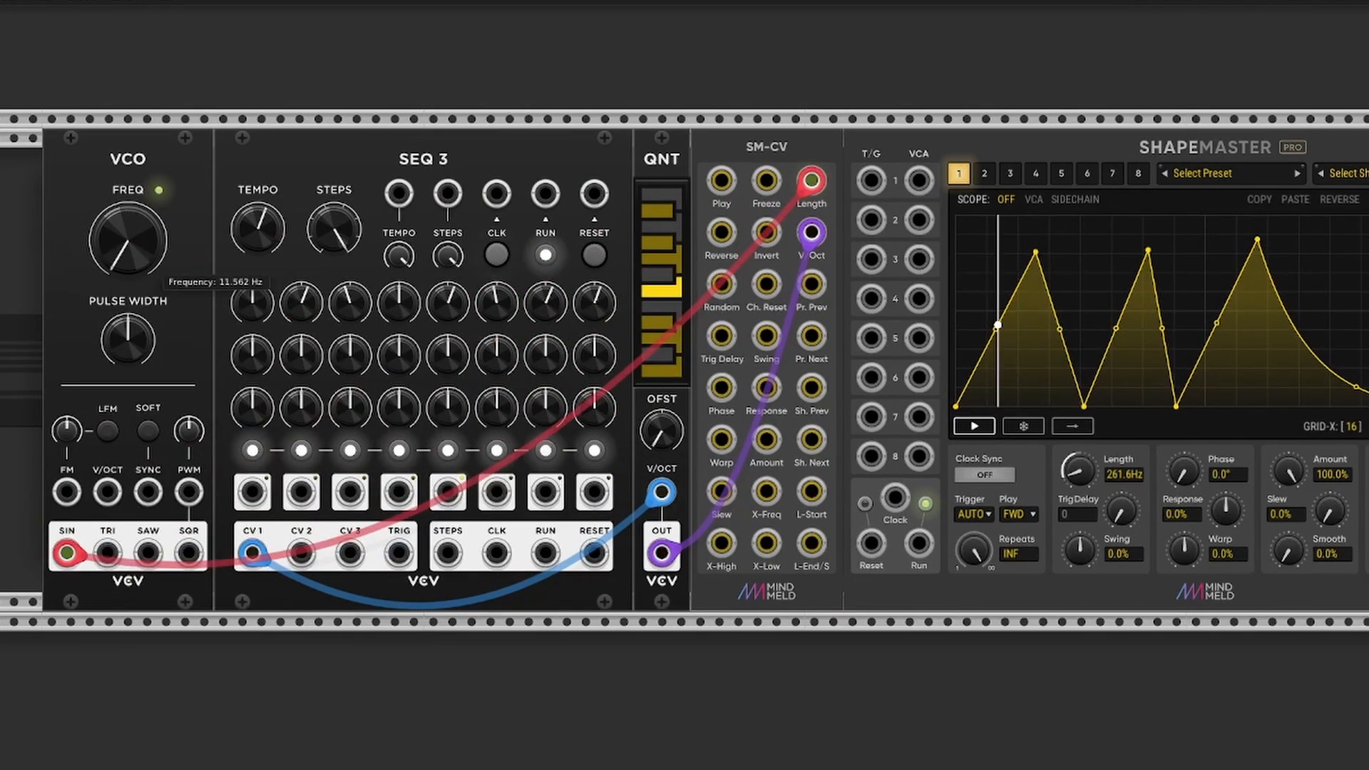
left_click_drag(127, 241, 144, 218)
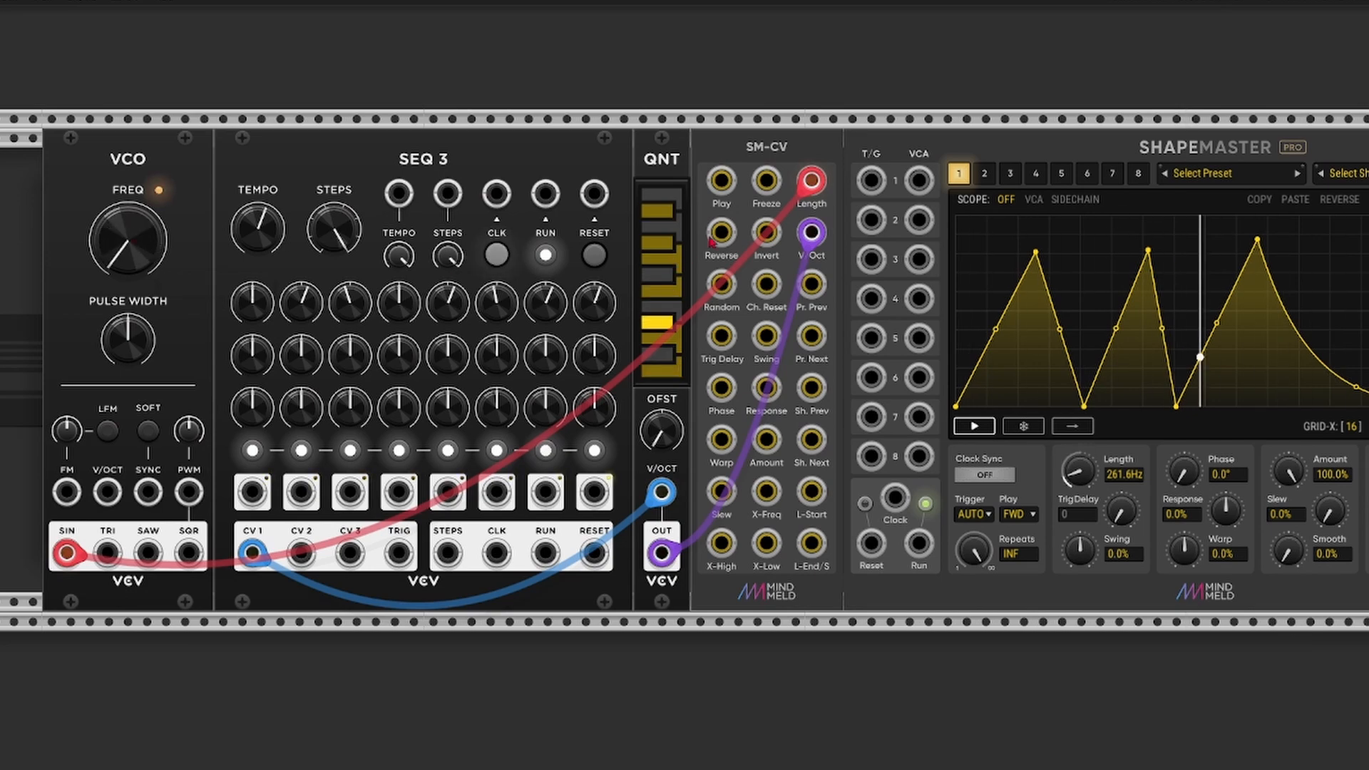
scroll("right", 3)
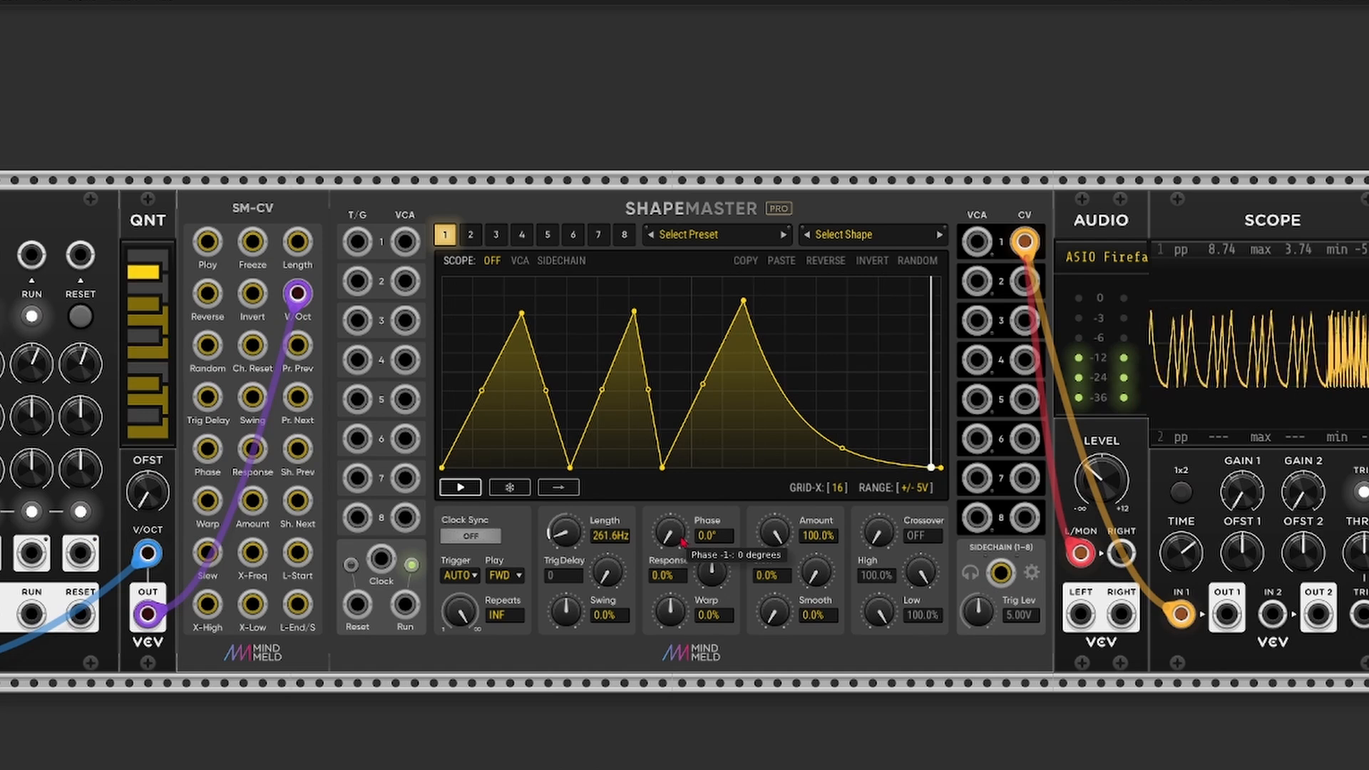
left_click_drag(669, 534, 681, 515)
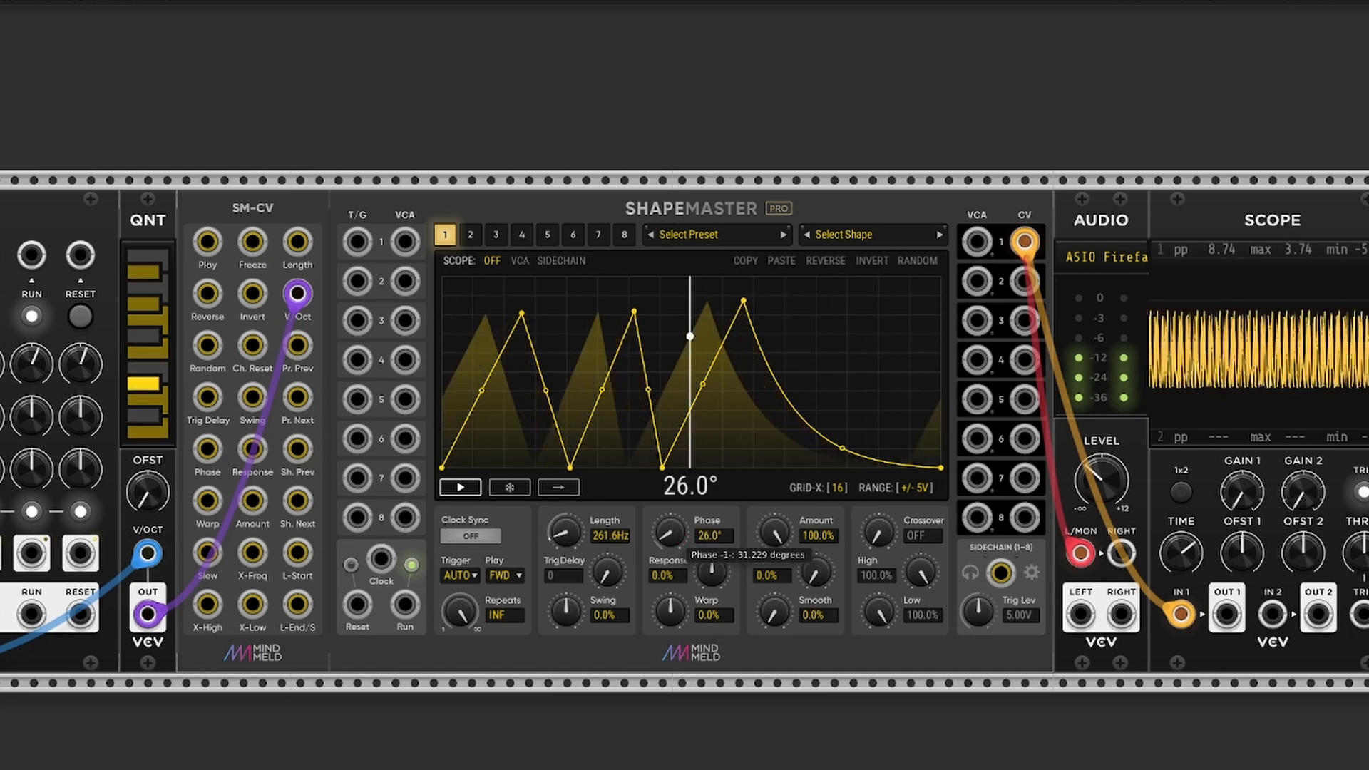
left_click_drag(669, 533, 681, 506)
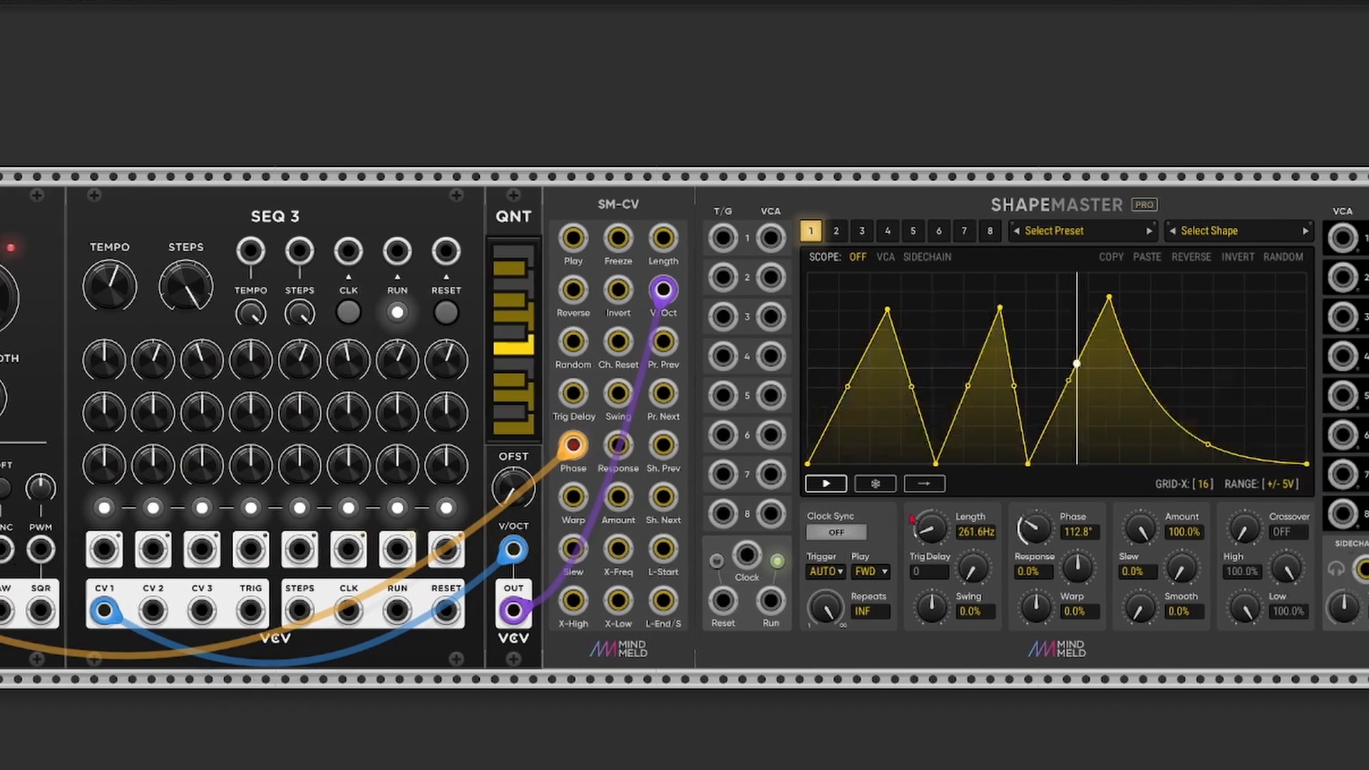
scroll("left", 3)
type("octave")
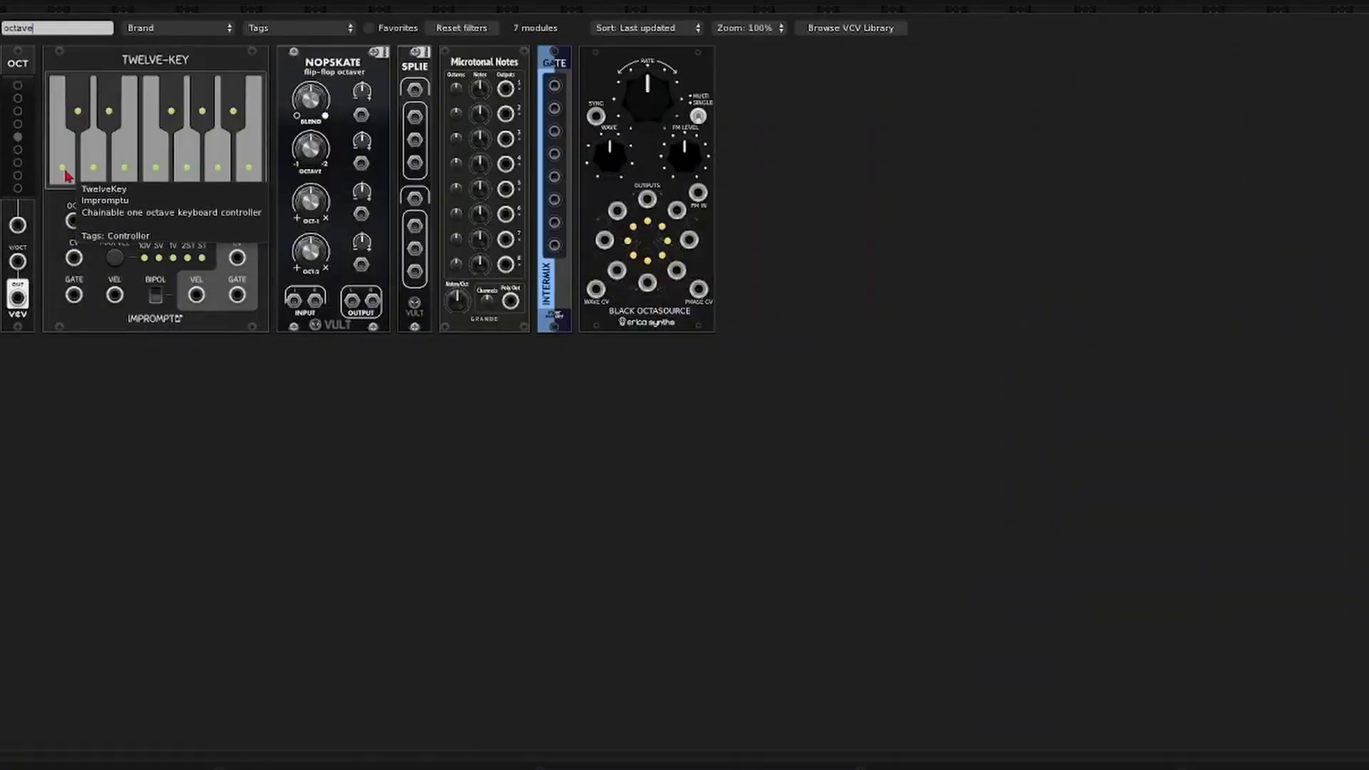
- Add a VCA, tune the VCO to 261.63 Hz, and patch the VCA output into SM-CV Phase
type("vca")
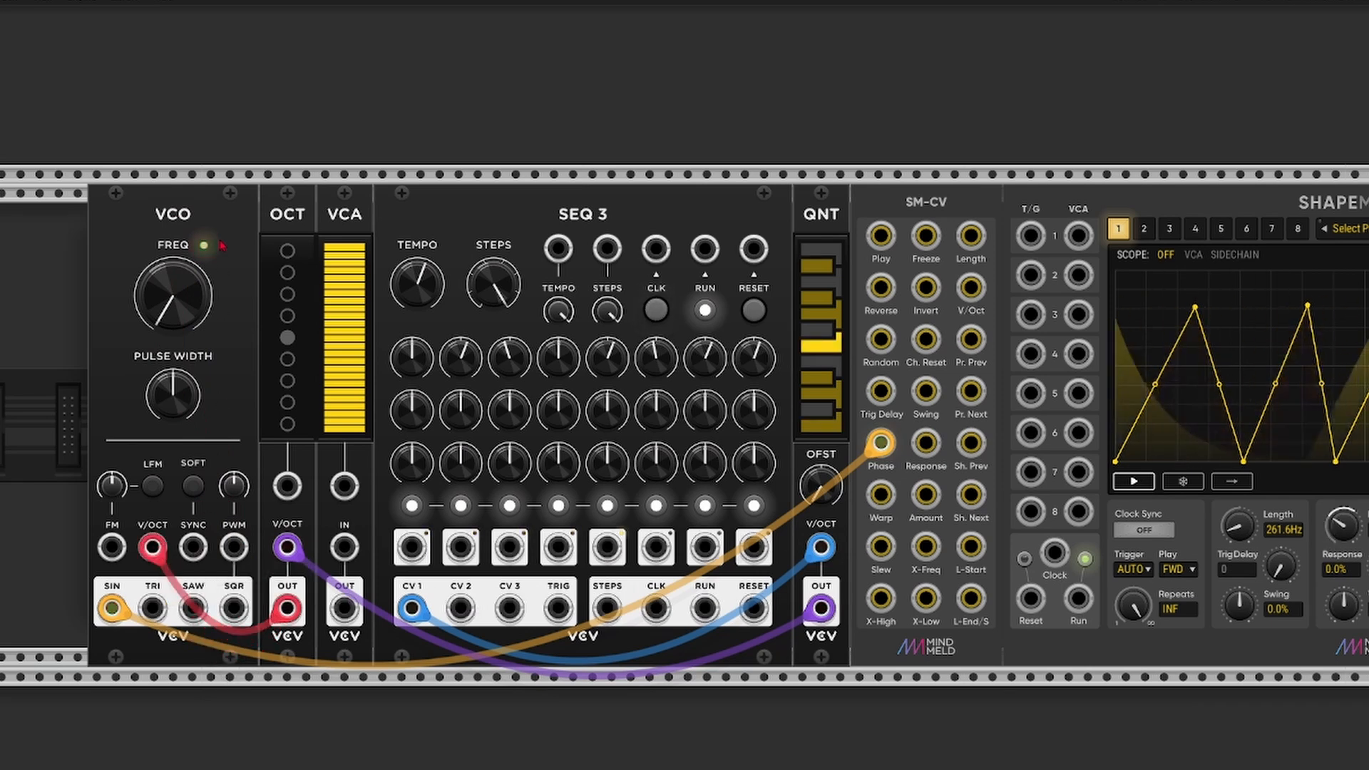
left_click_drag(173, 297, 188, 301)
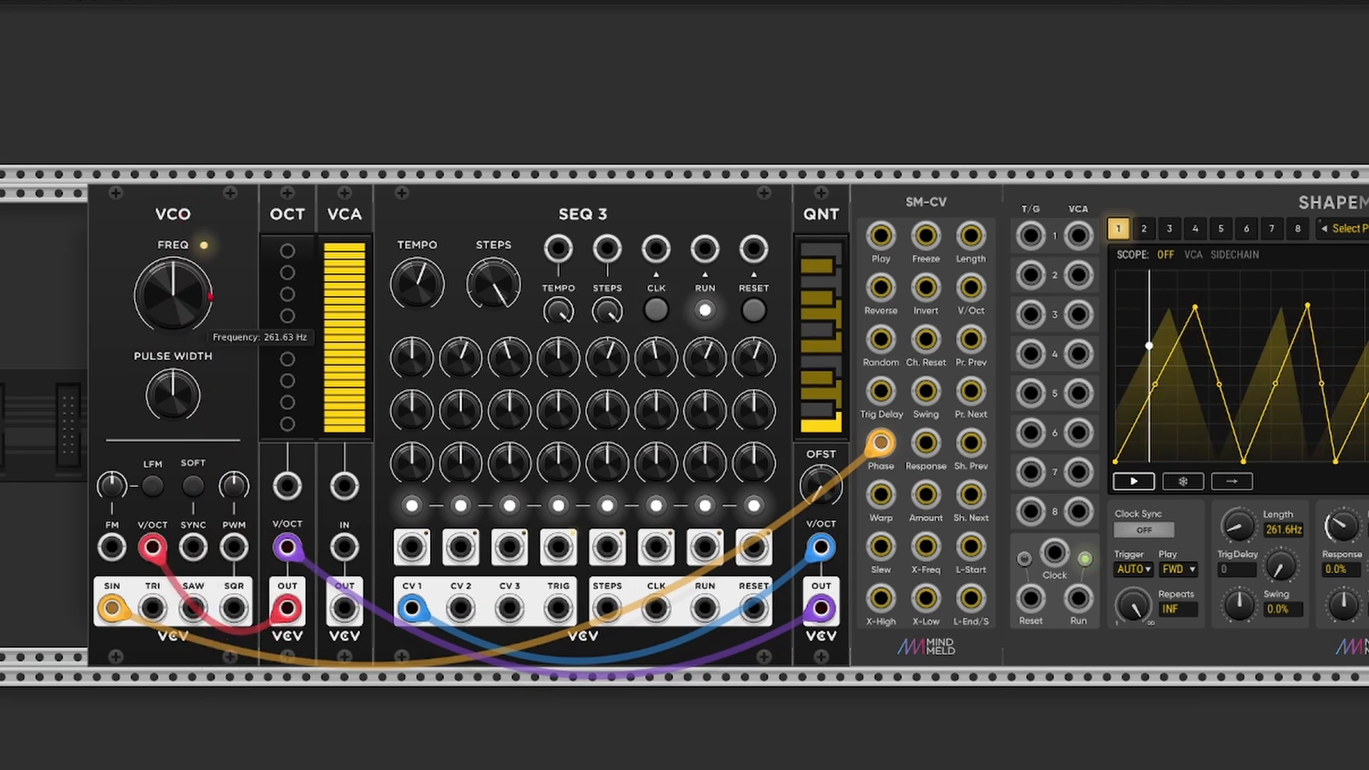
mouse_move(153, 605)
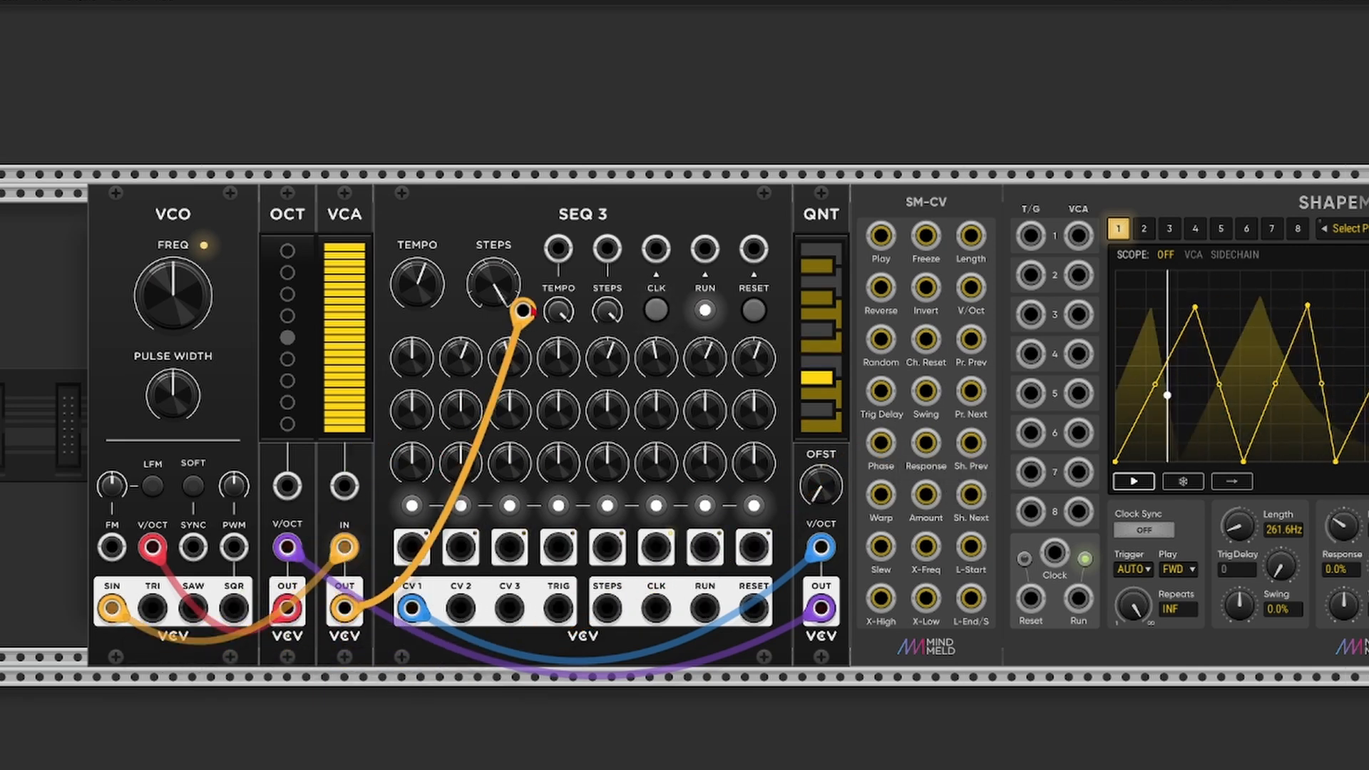
left_click_drag(517, 312, 880, 437)
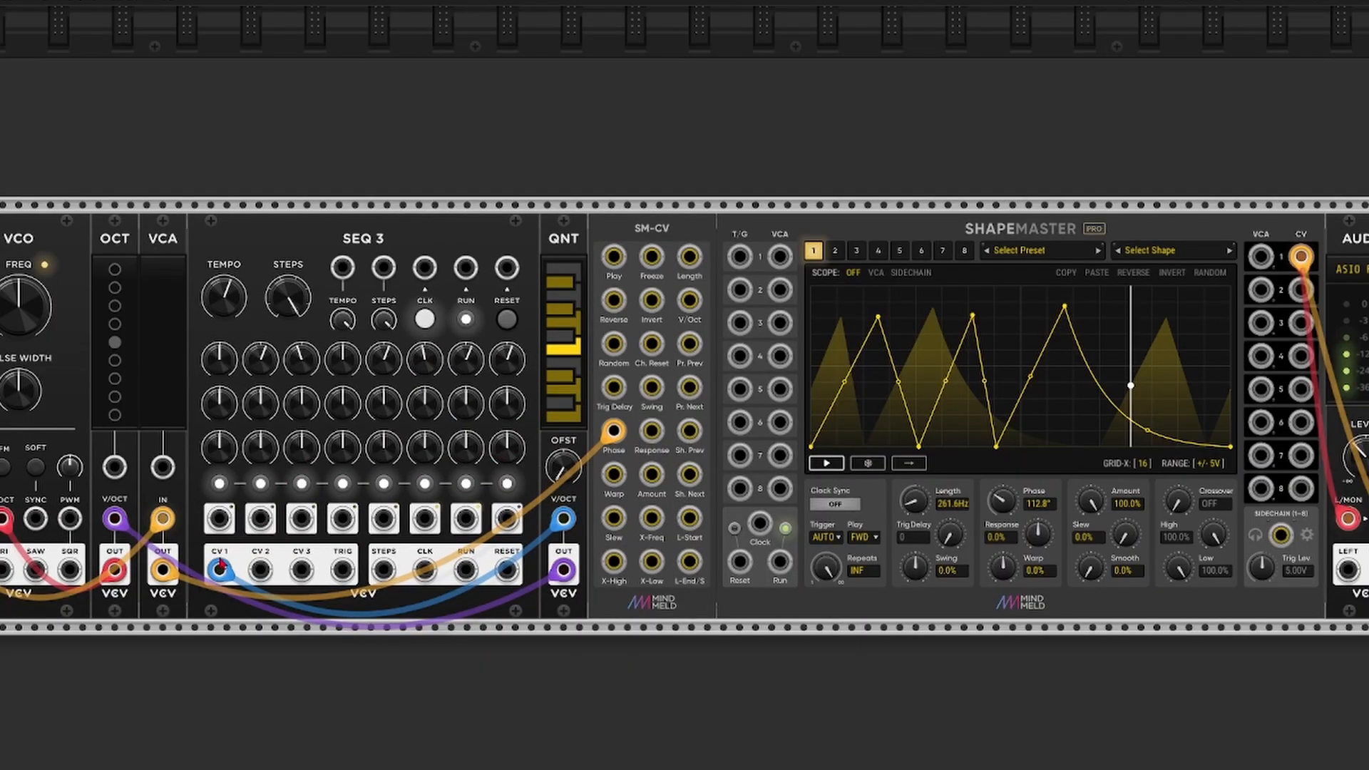
left_click_drag(222, 573, 689, 301)
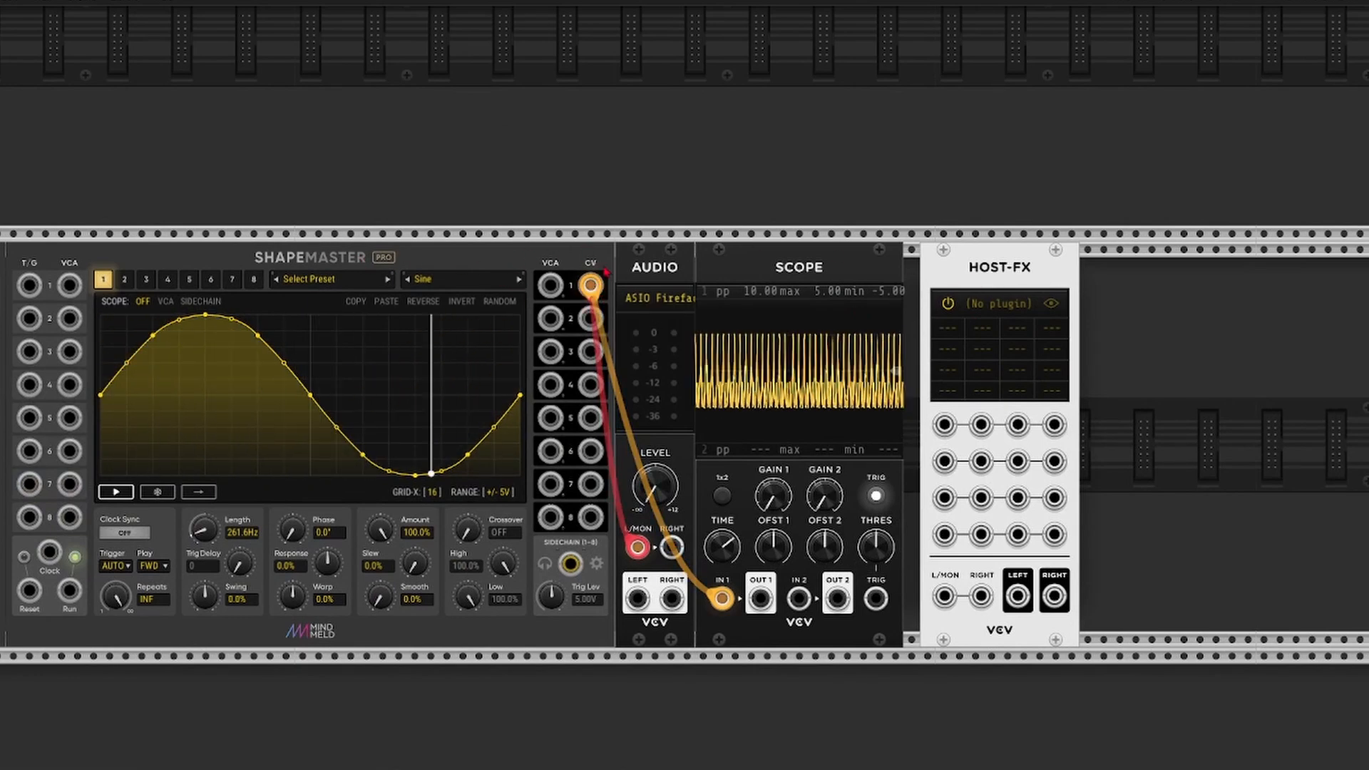
mouse_move(595, 285)
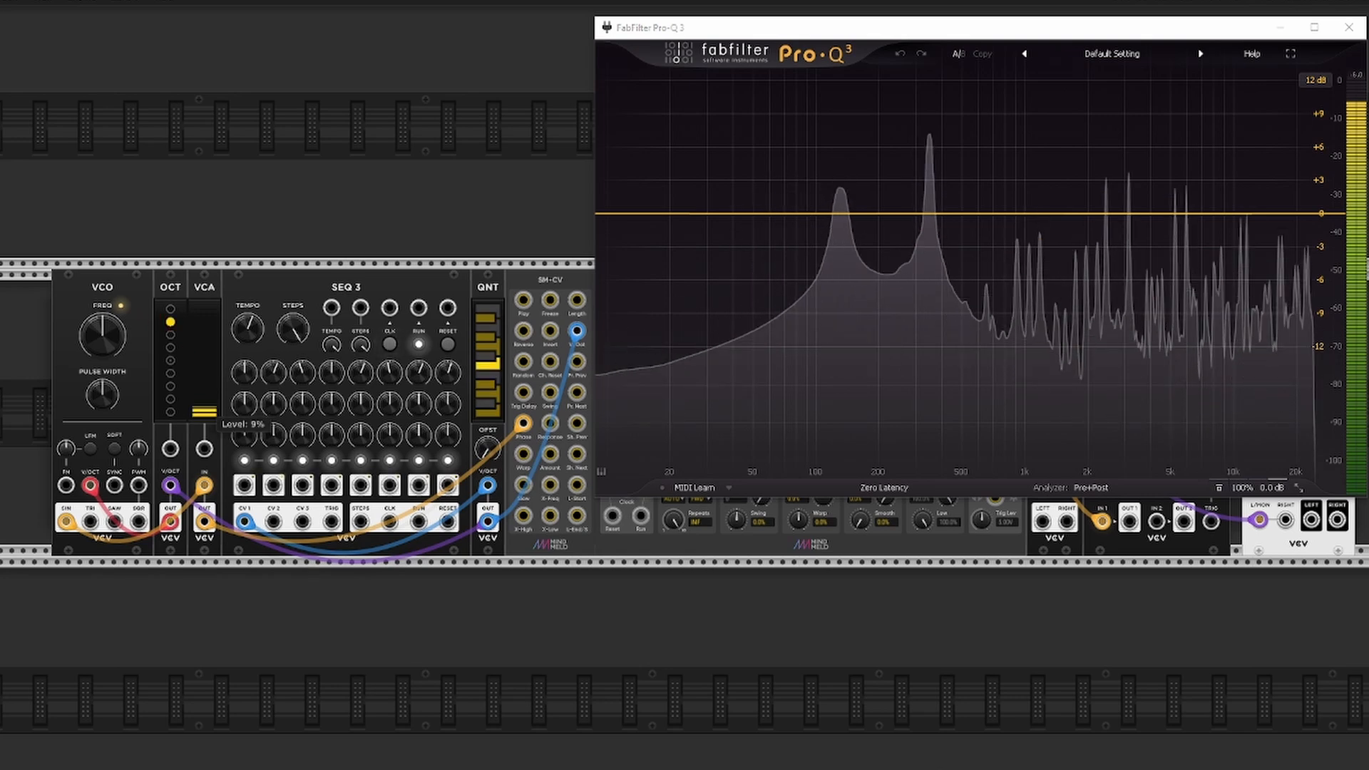
- Raise the VCA level to about 72% until the spectrum fills with harmonics
left_click_drag(201, 411, 201, 385)
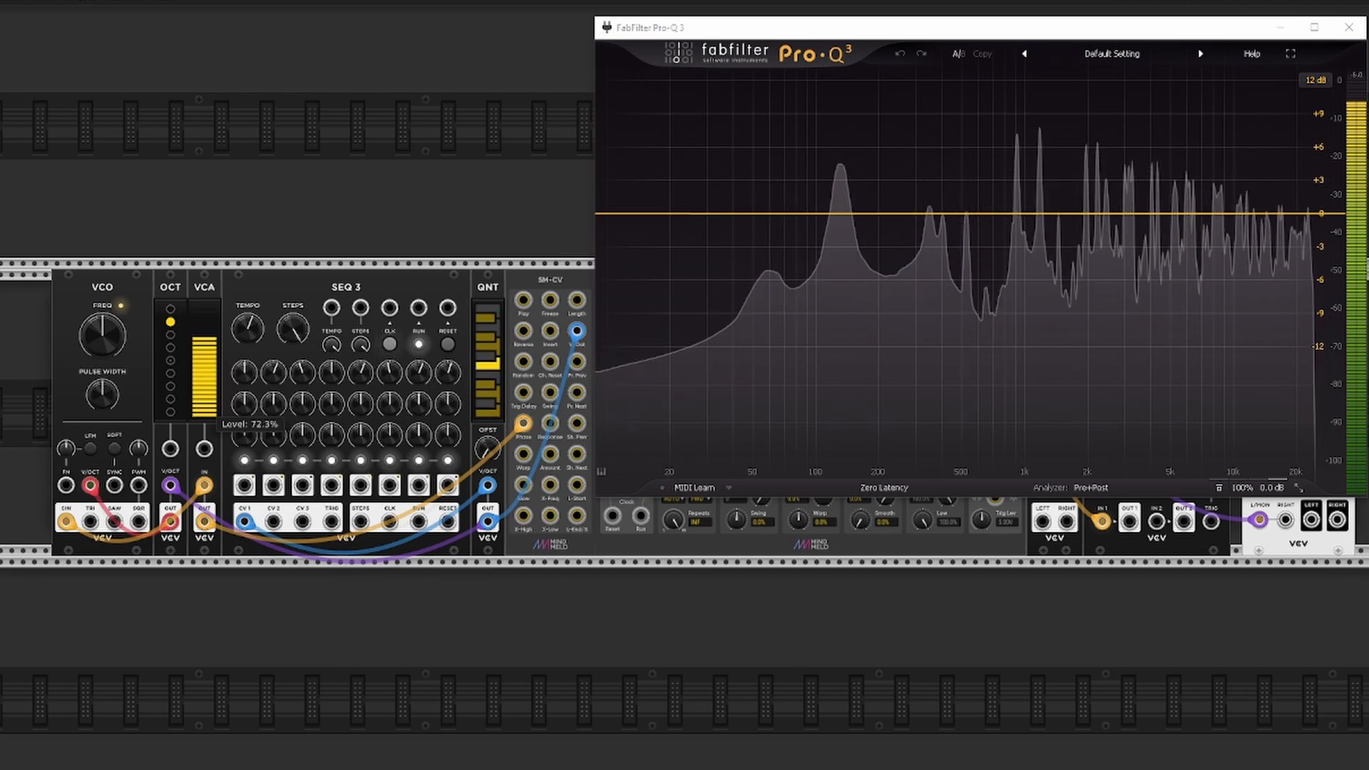
left_click_drag(205, 367, 205, 332)
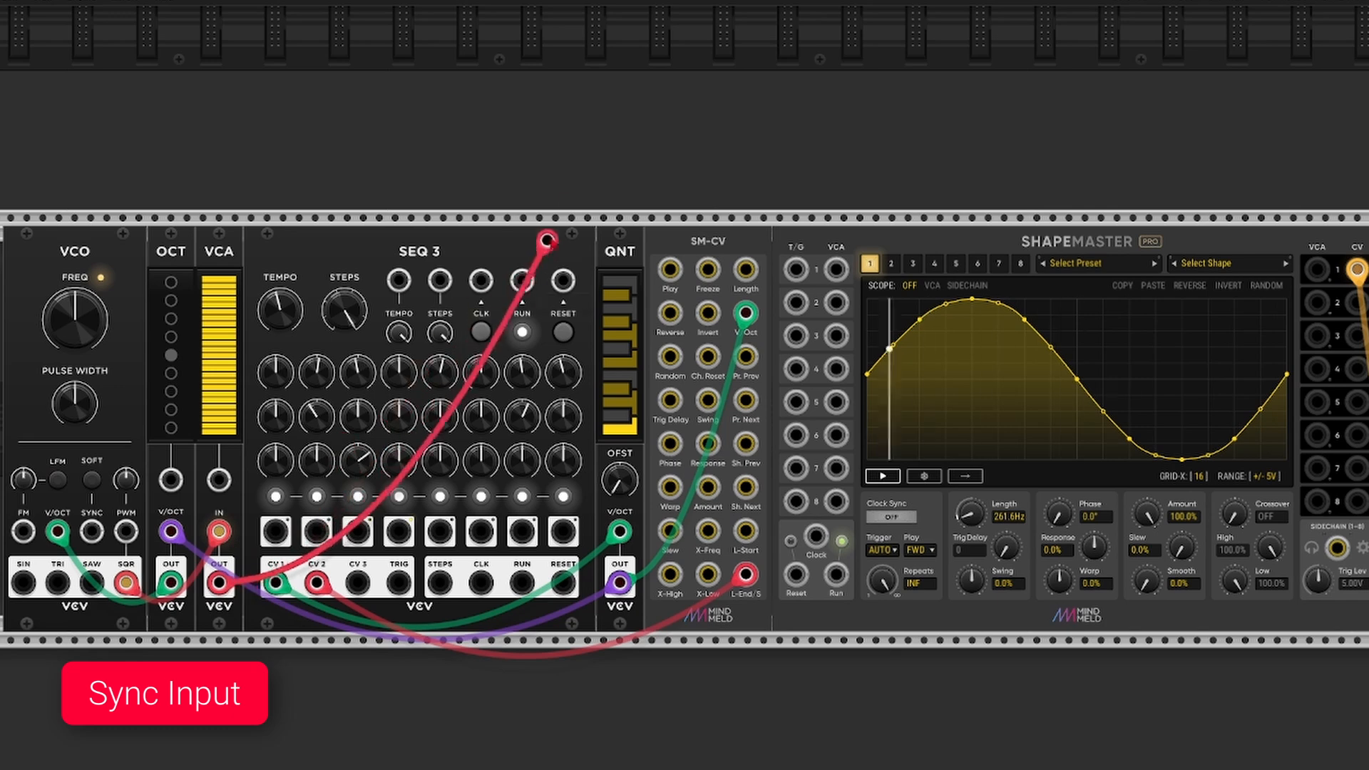
- Patch the sync pulse into T/G 1 and switch channel 1's trigger mode from AUTO to CTRL
left_click_drag(541, 240, 769, 241)
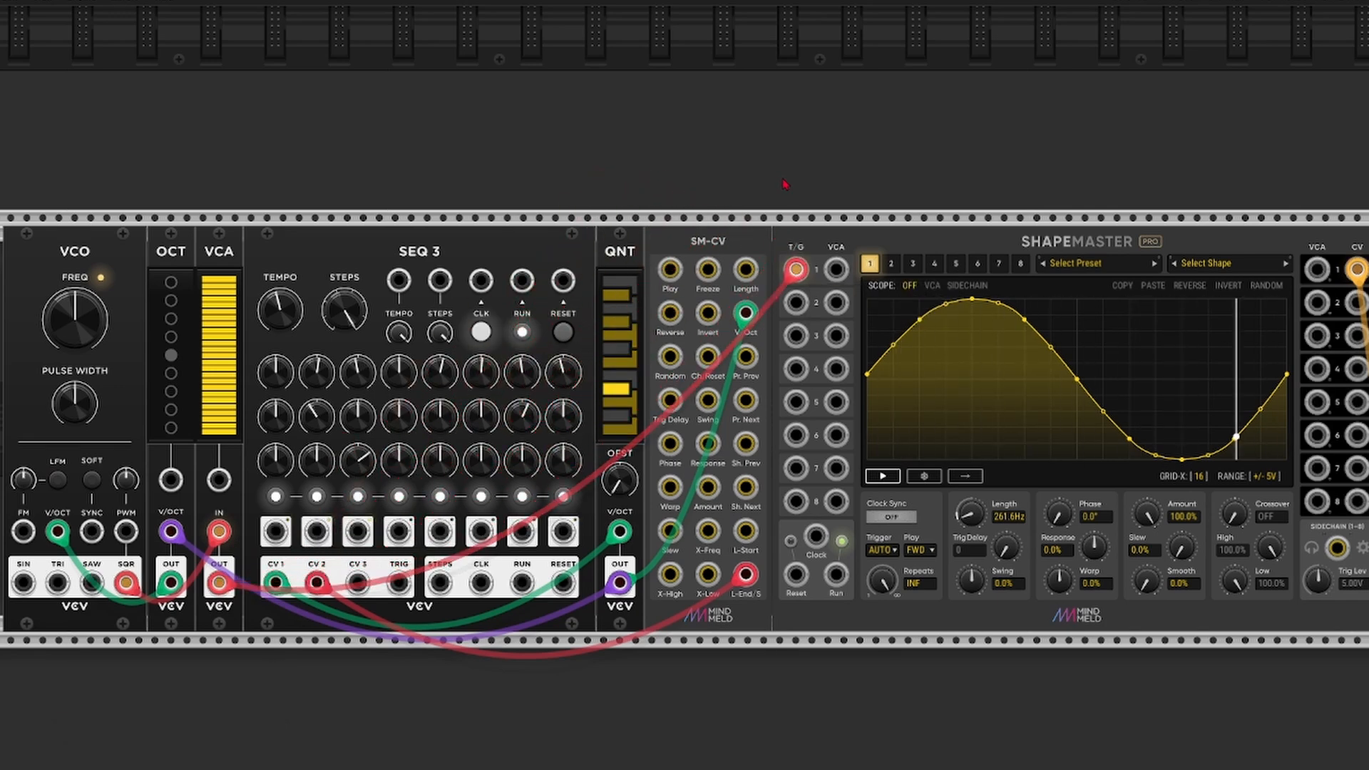
left_click(522, 333)
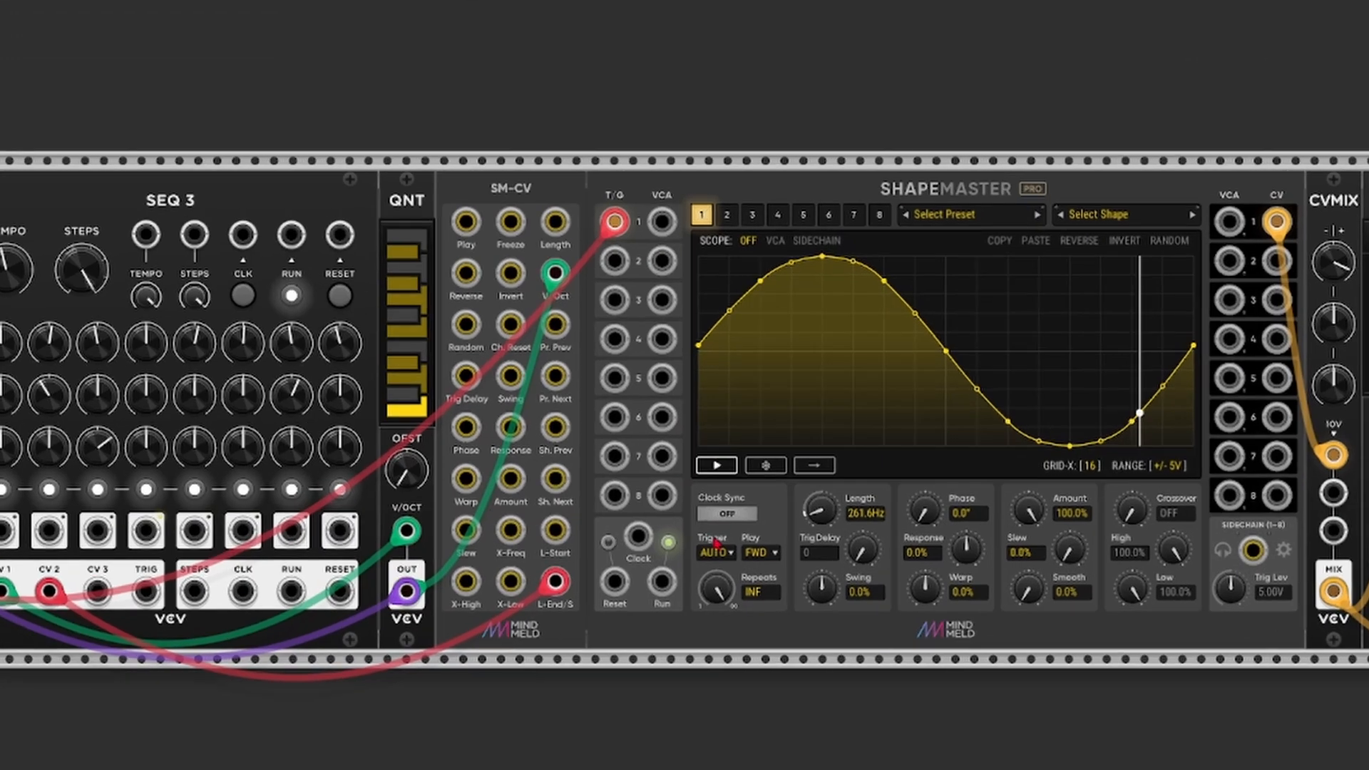
left_click(716, 552)
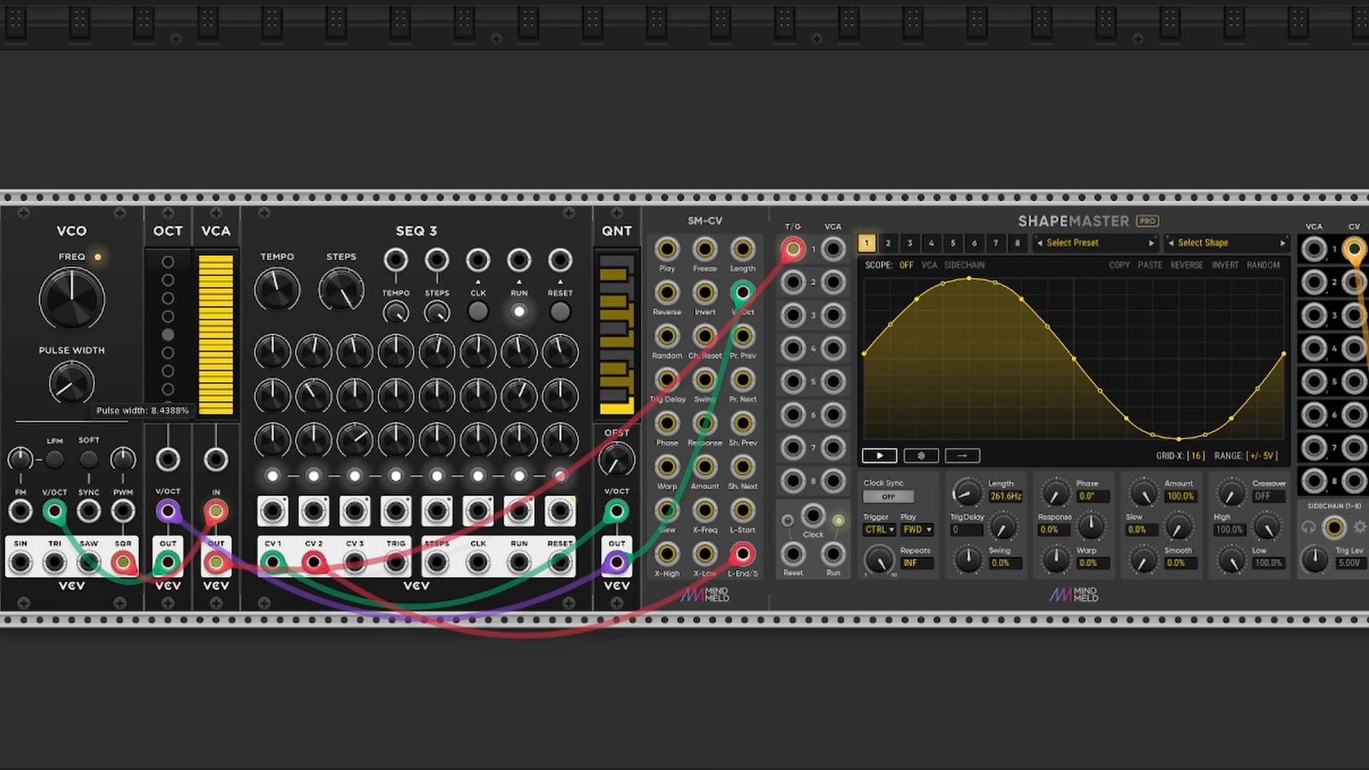
scroll("right", 3)
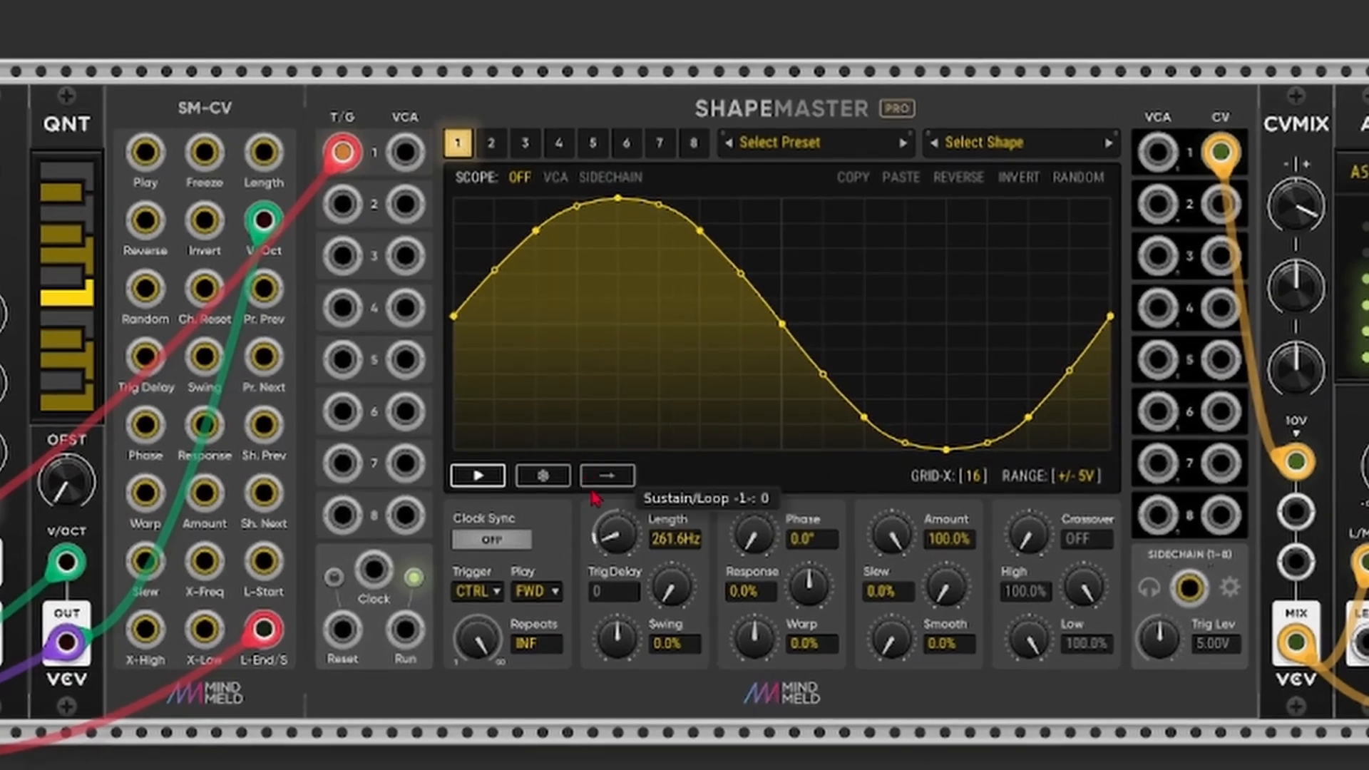
- Enable Sustain/Loop on channel 1 to create a loop region in the sine shape
left_click(606, 475)
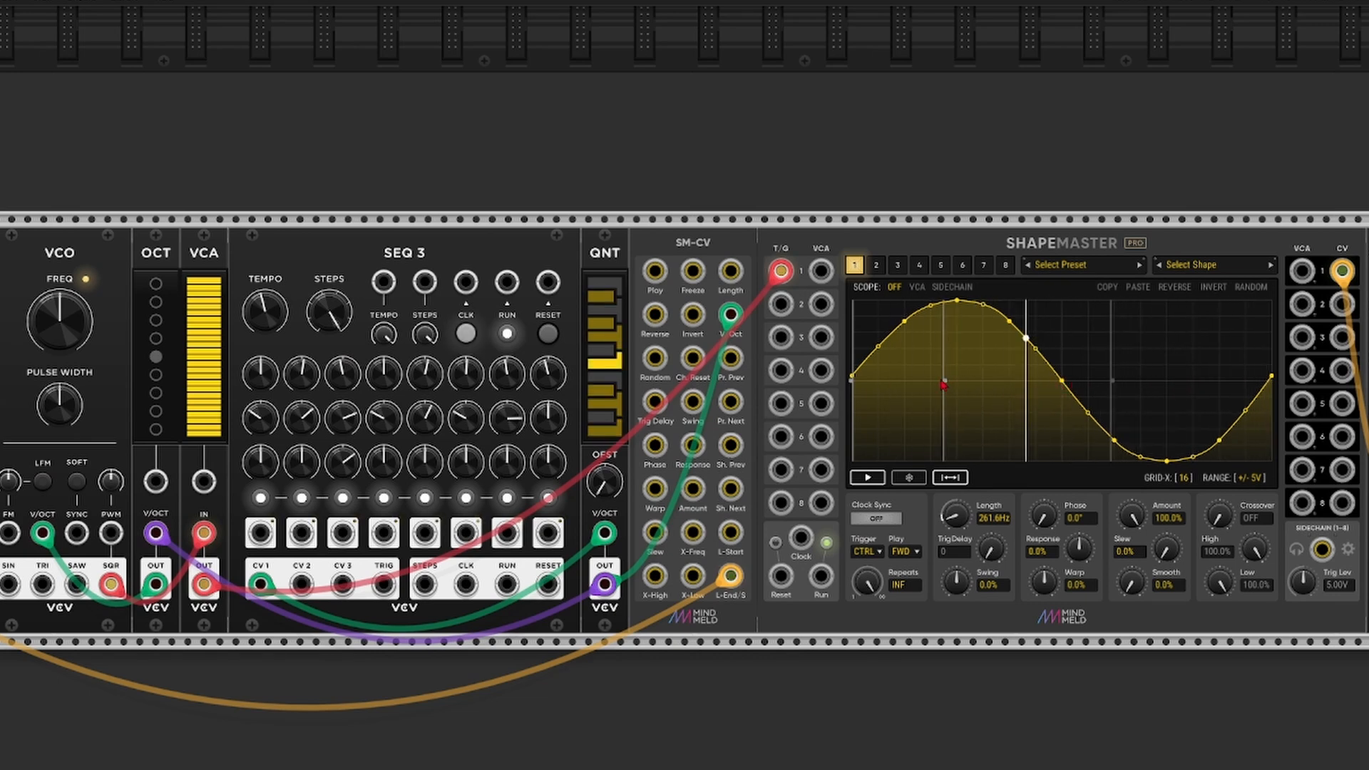
- Set the LFO rate driving channel 1's loop end through the VCA
left_click(466, 333)
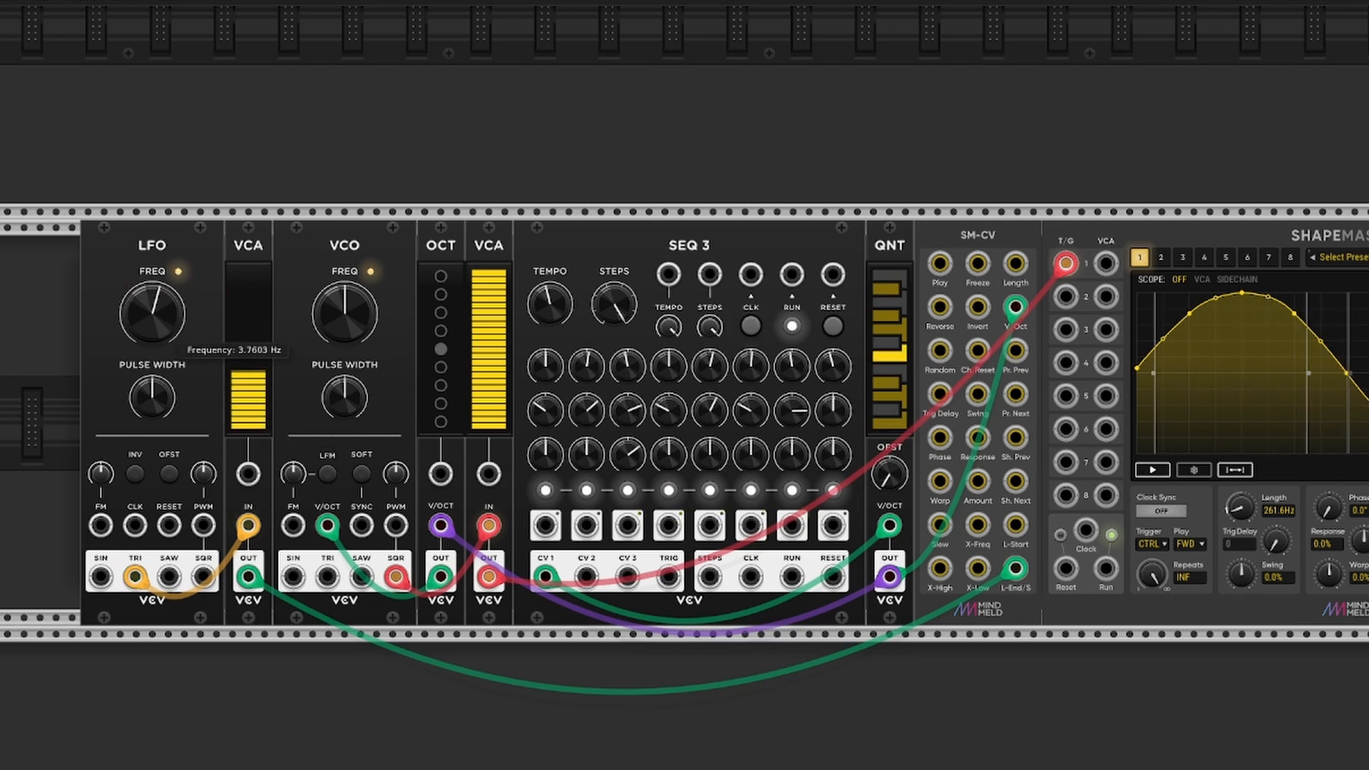
left_click_drag(151, 312, 157, 297)
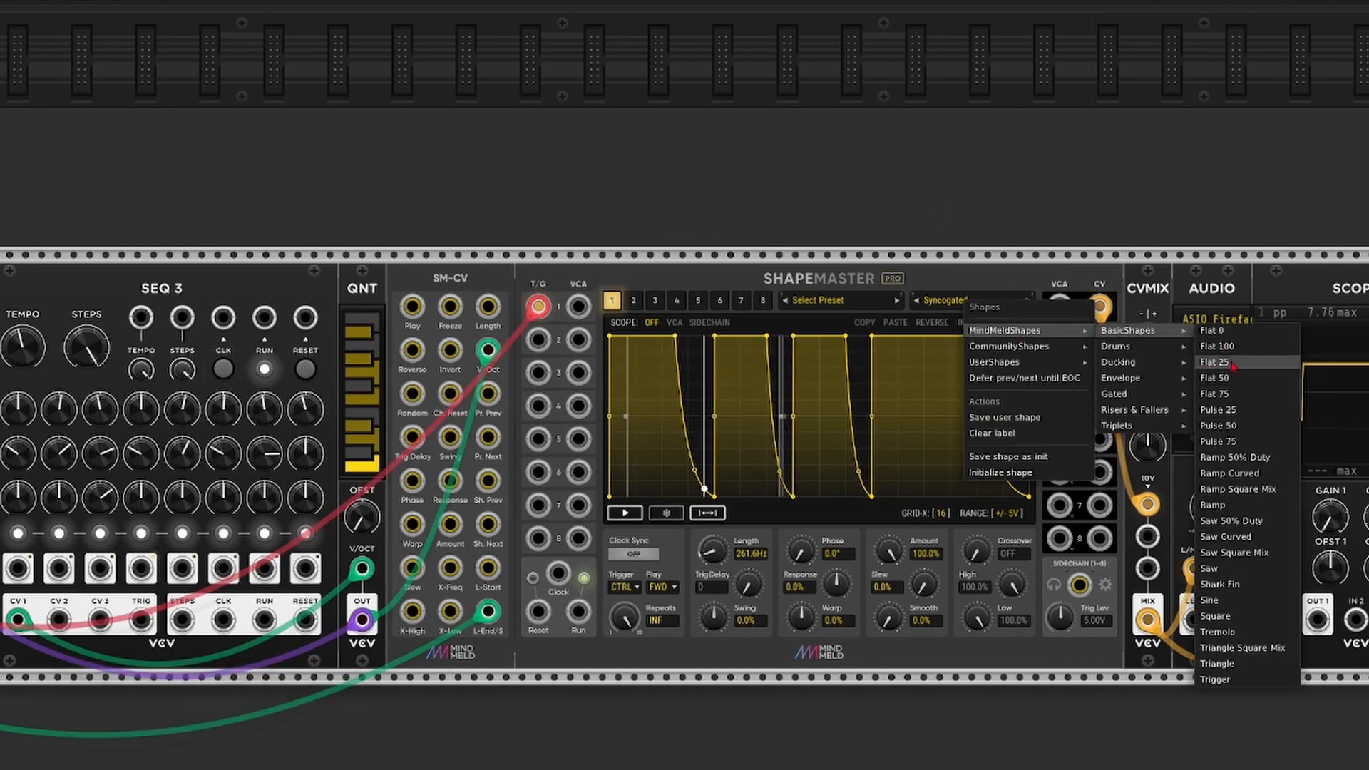
- Load the Ramp shape on channel 2 and patch CV 2 into CVMIX
left_click(1213, 505)
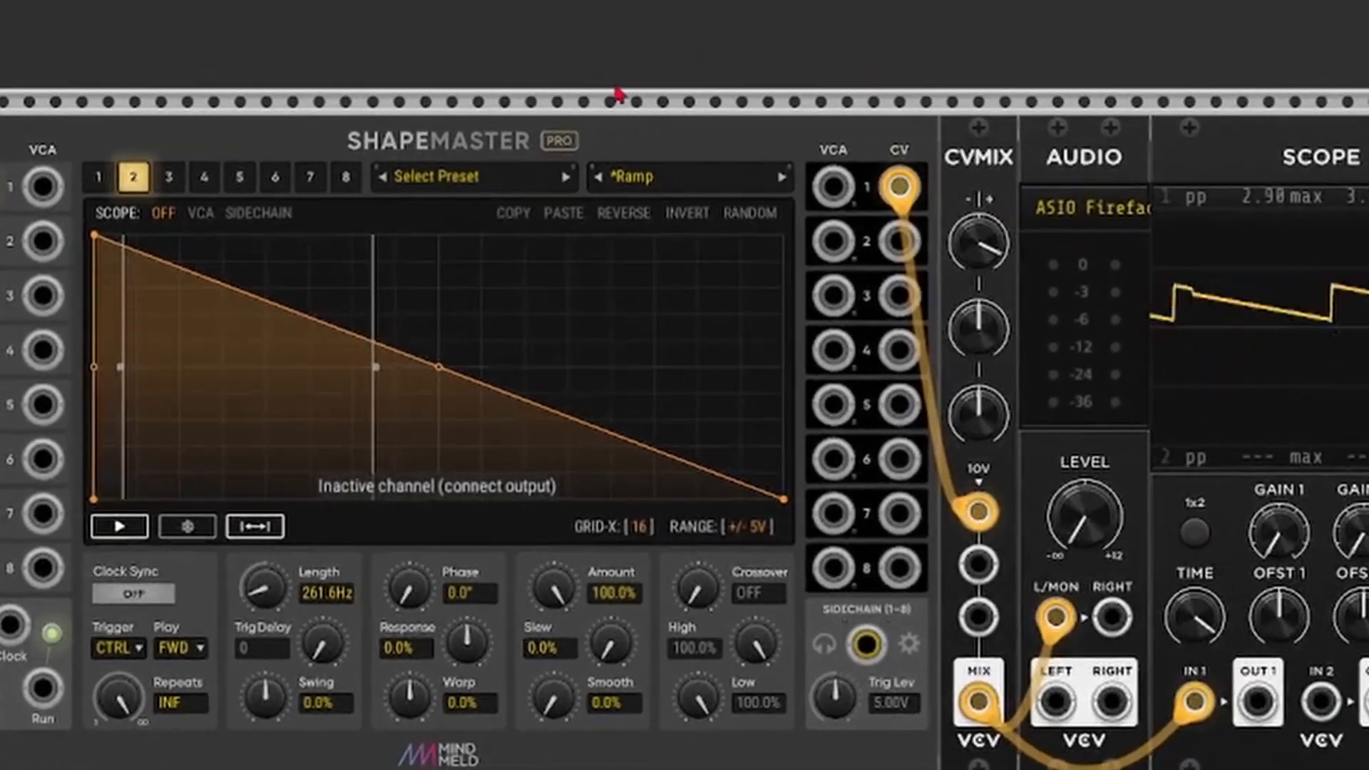
left_click_drag(898, 240, 989, 565)
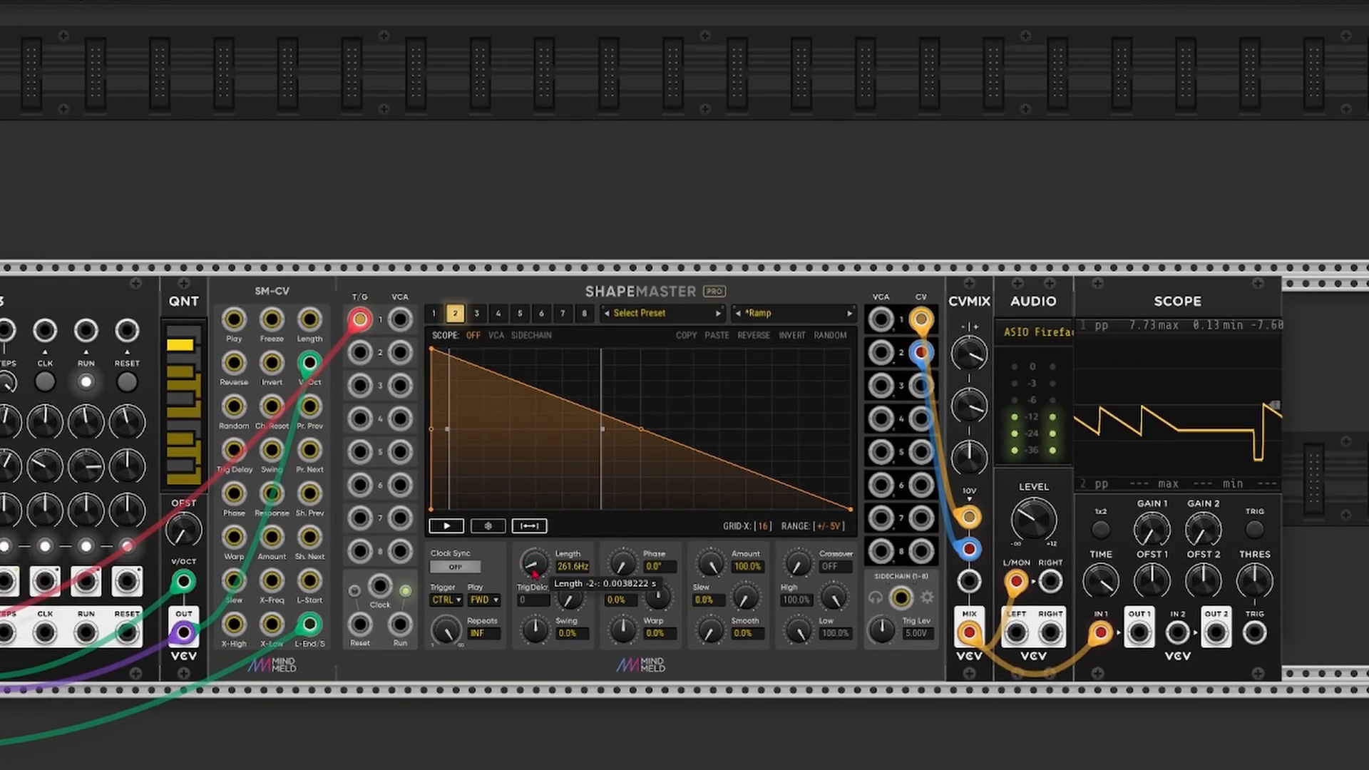
- Right-click the empty rack to open the module browser for a VCA search
right_click(566, 584)
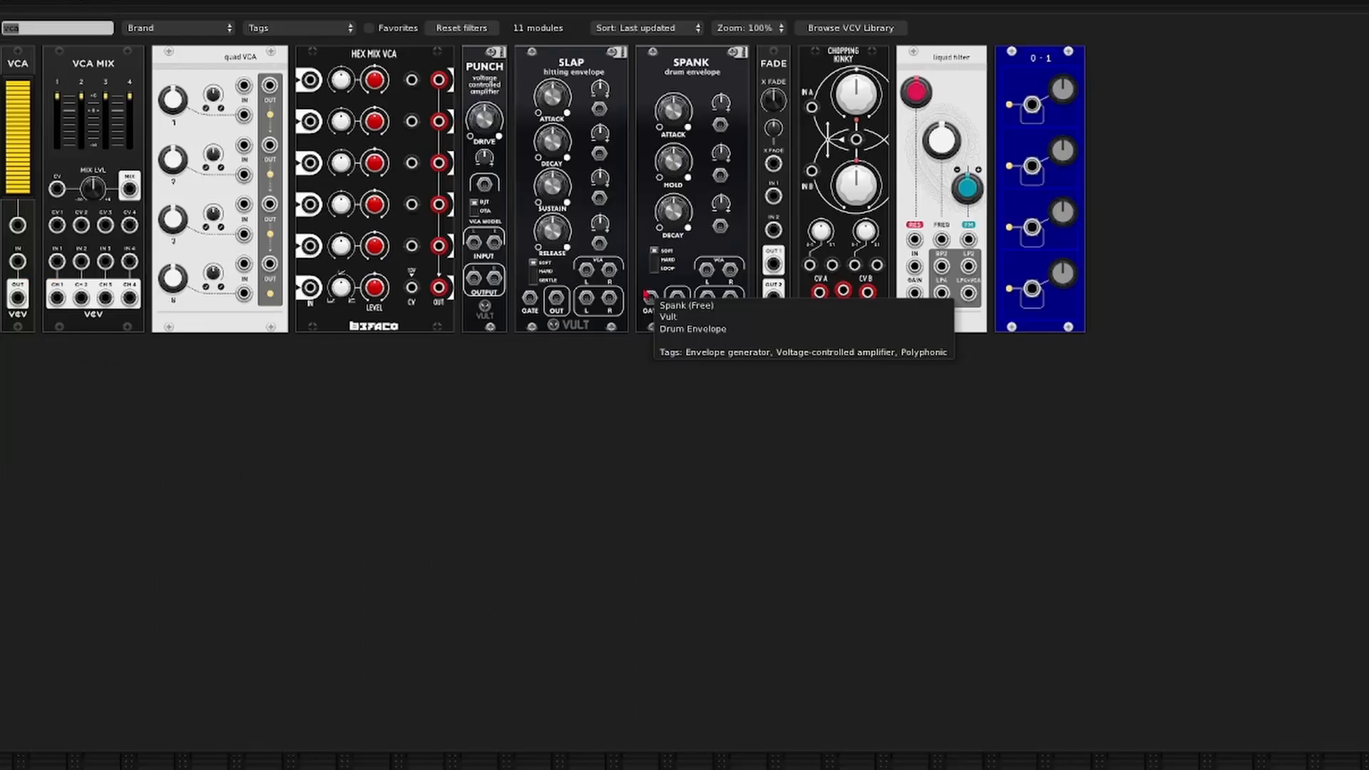
- Search the module browser for 'shapem'
type("shapem")
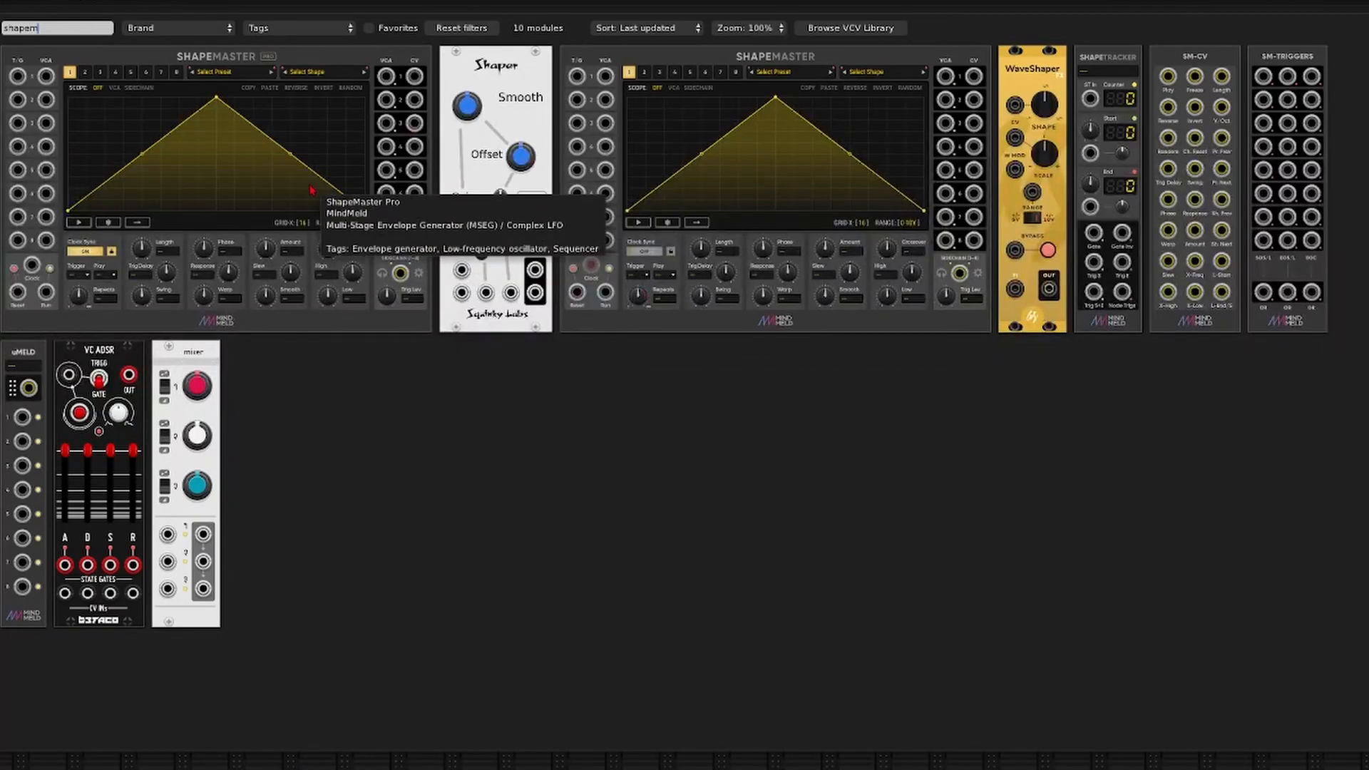
mouse_move(1026, 148)
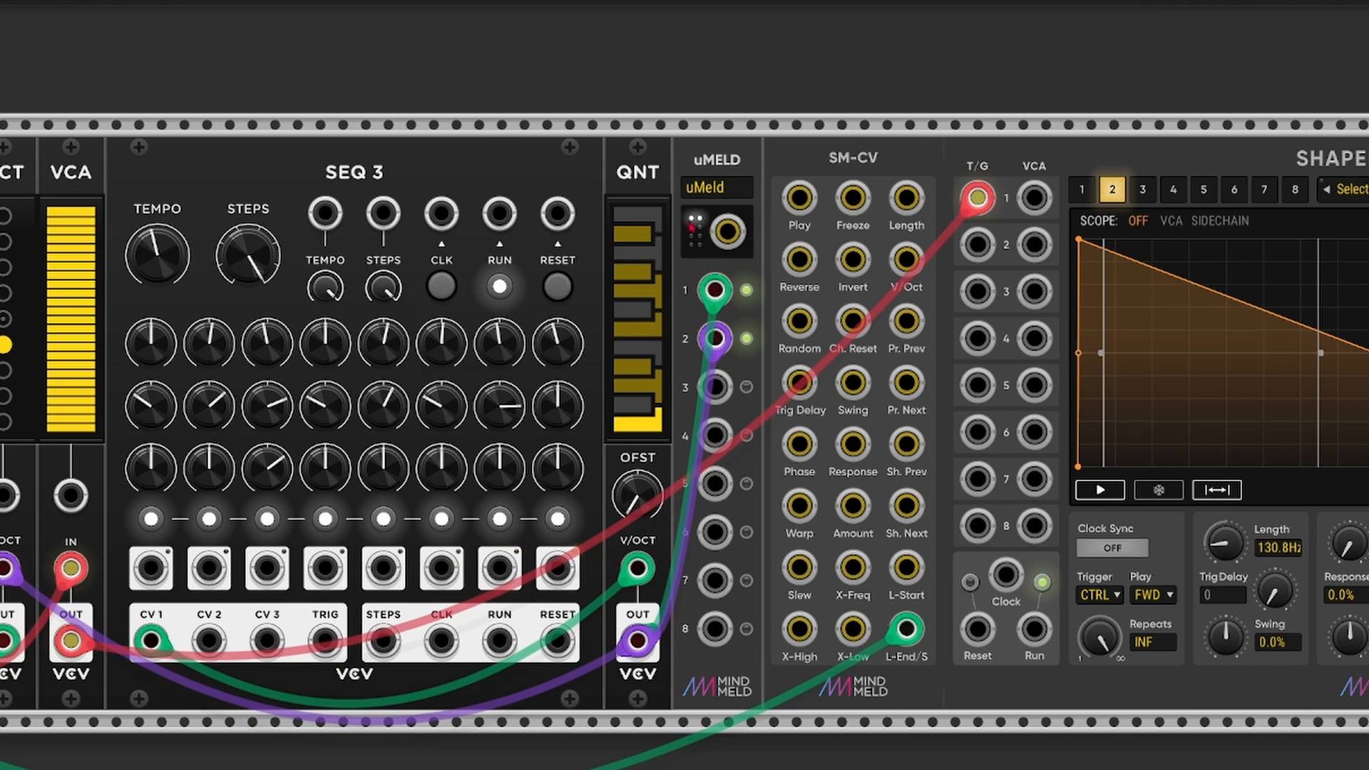
- Patch the uMeld output into SM-CV's V/Oct input
left_click_drag(727, 231, 882, 75)
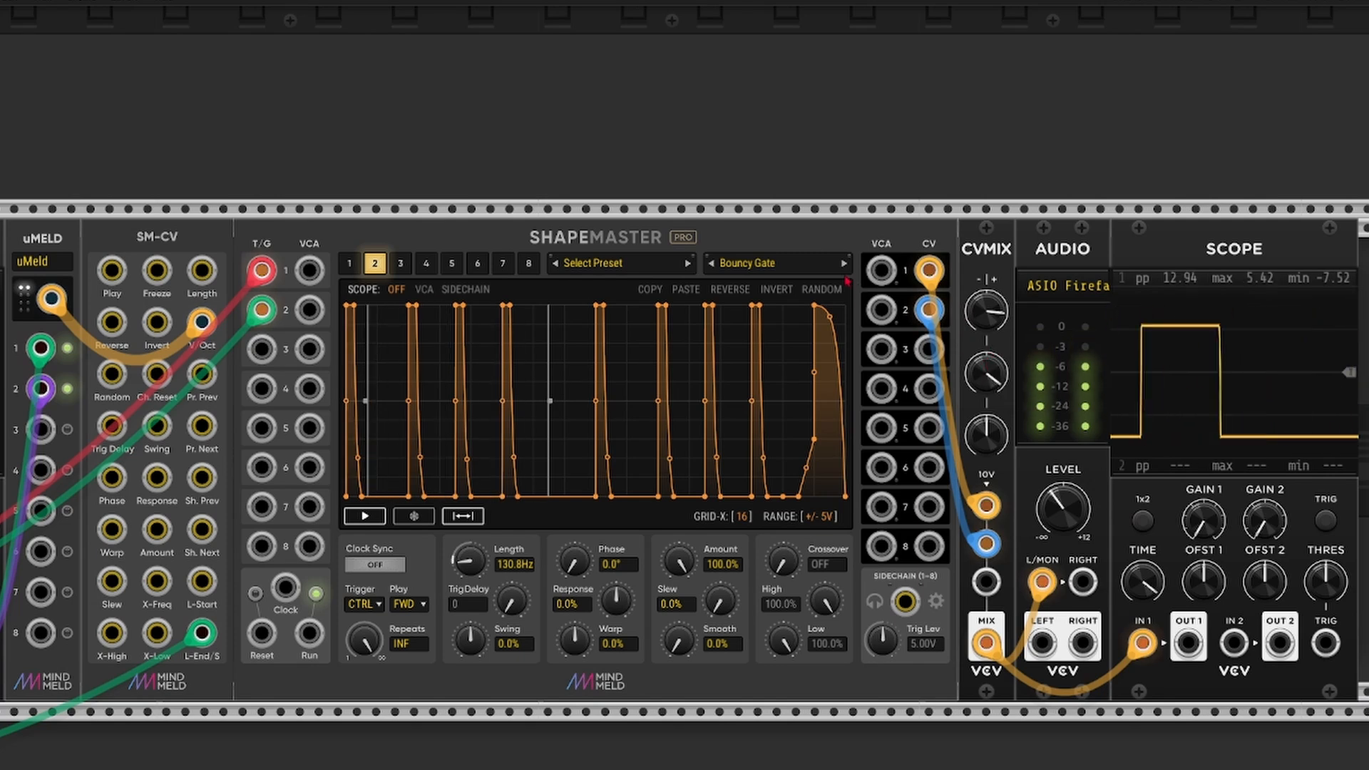
- Load DATABROTH's Computational shape on channel 2 and raise its Warp to 99.9%
left_click(842, 263)
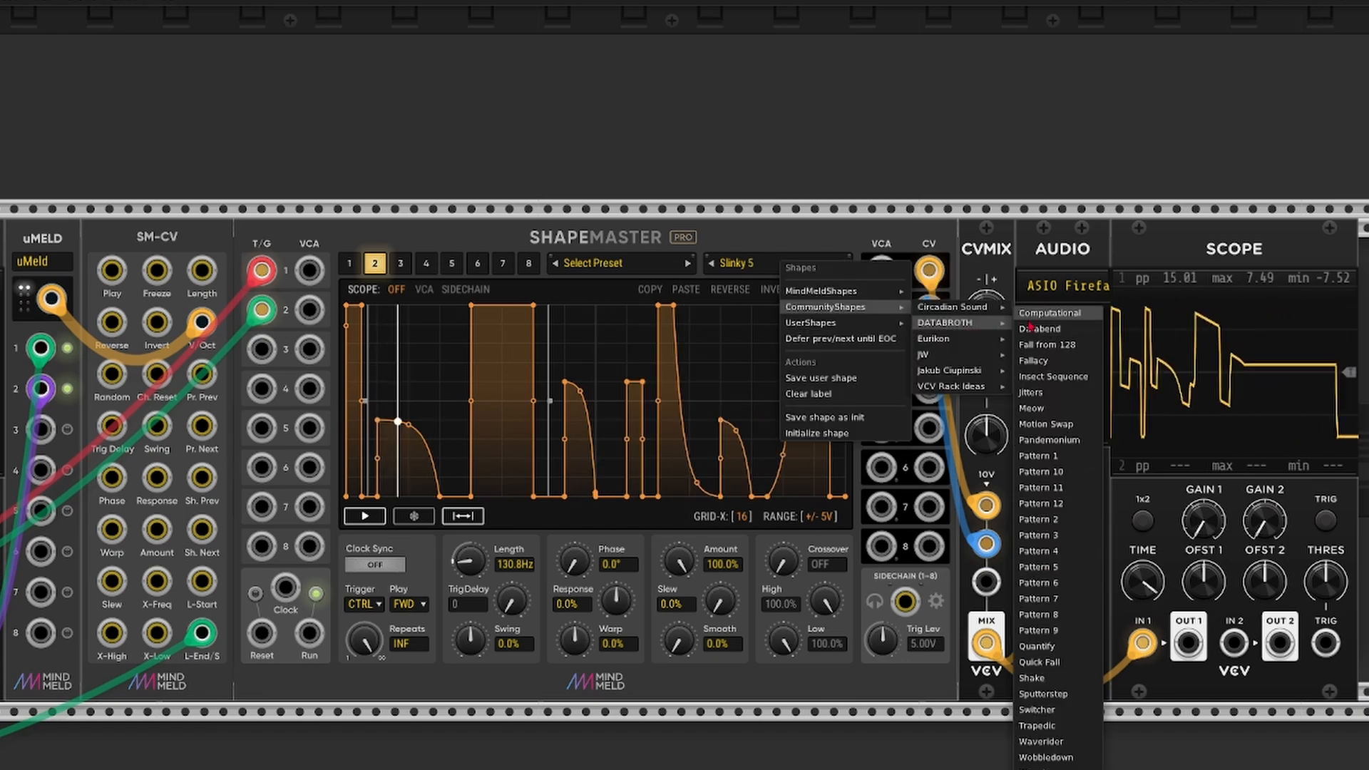
left_click(1051, 312)
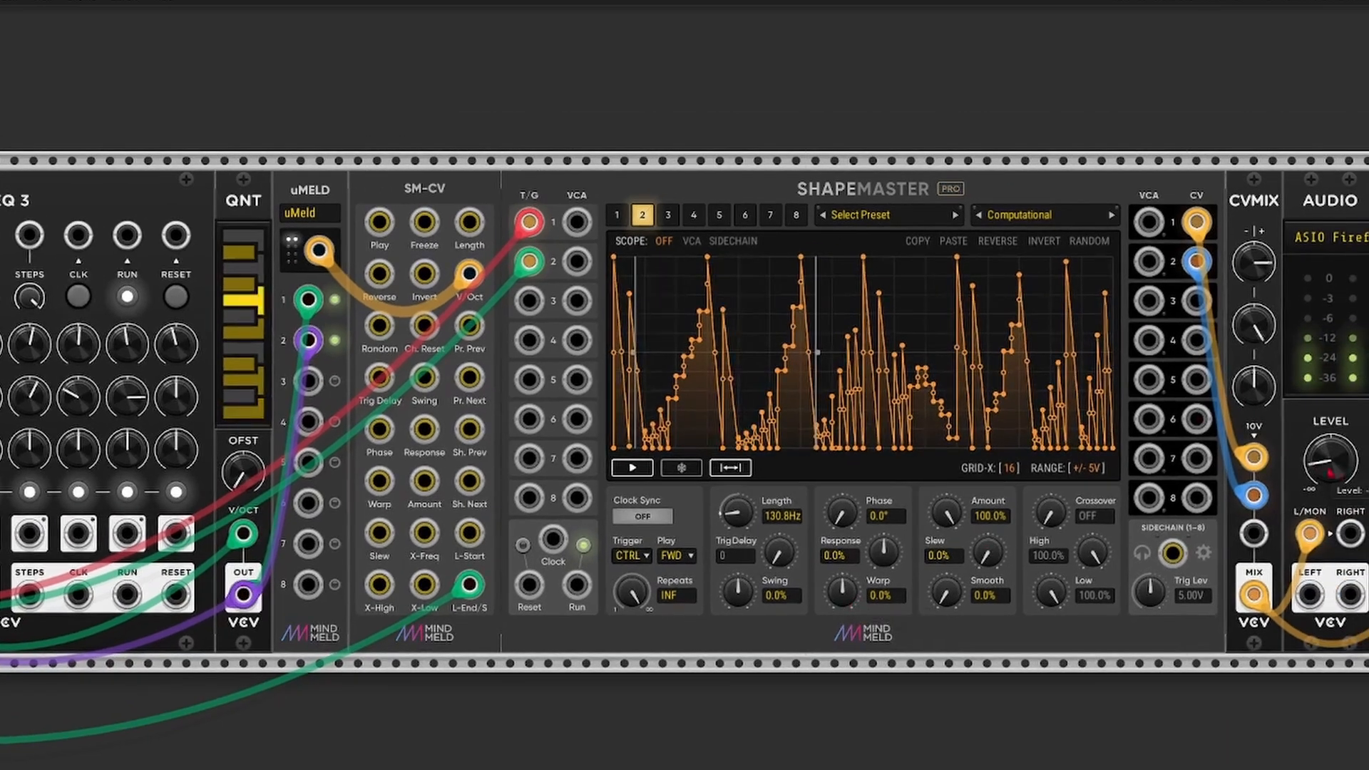
left_click_drag(840, 590, 840, 541)
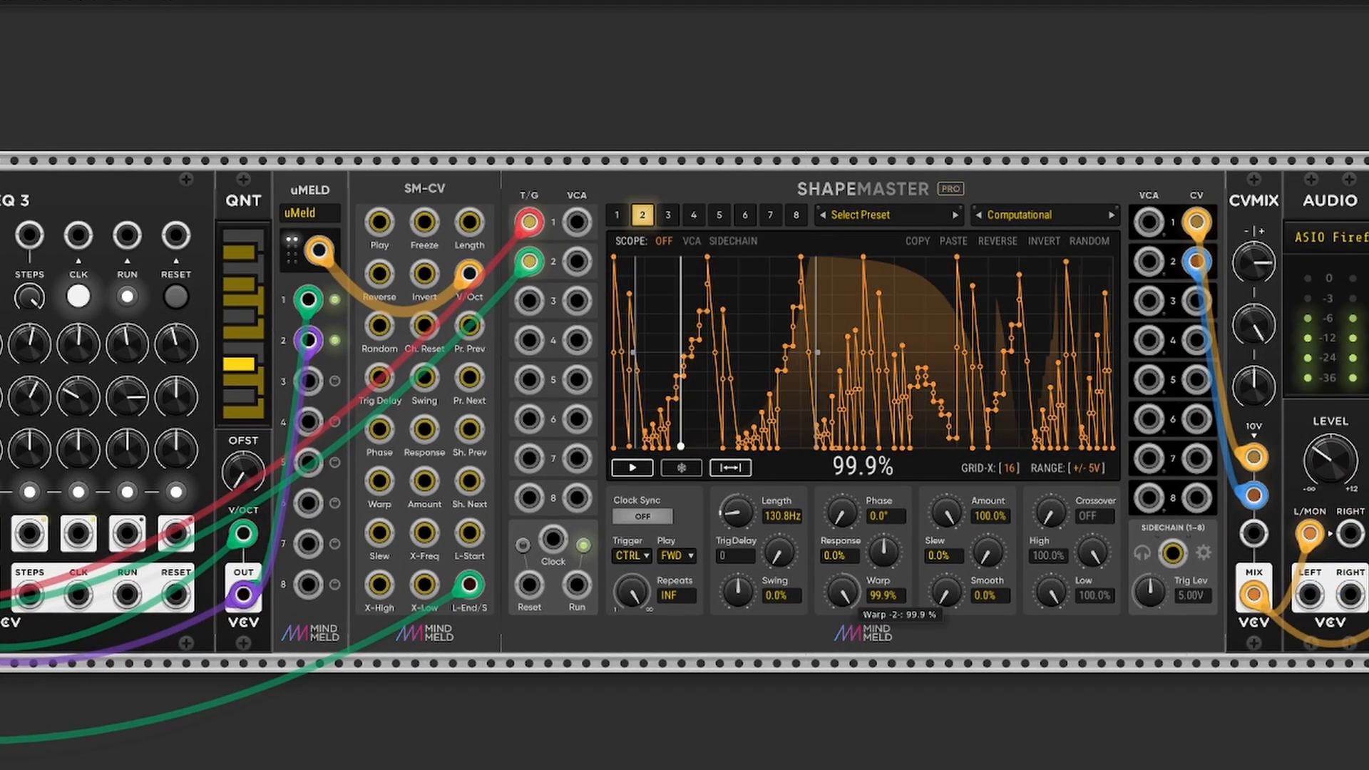